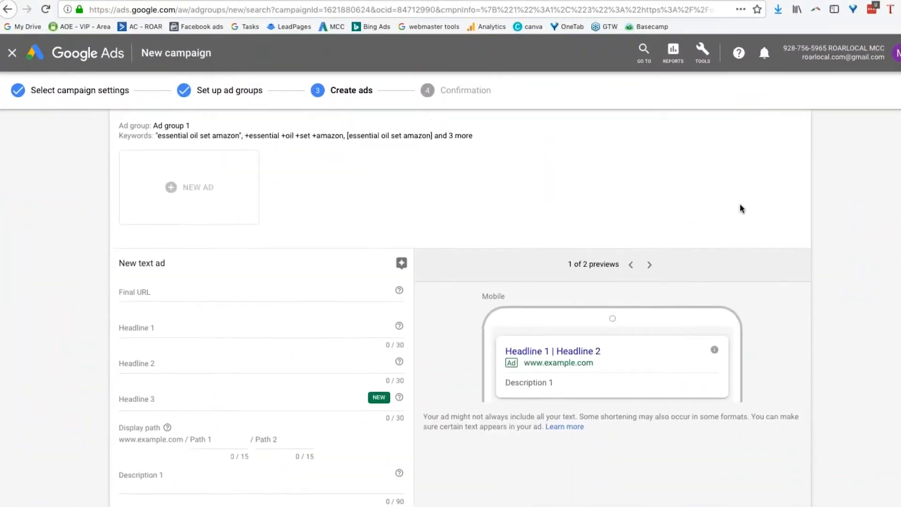
Step: Paste the Amazon essential oils product link as the Final URL so amazon.com.au shows
{"action": "scroll", "scroll_direction": "down", "scroll_amount": 3}
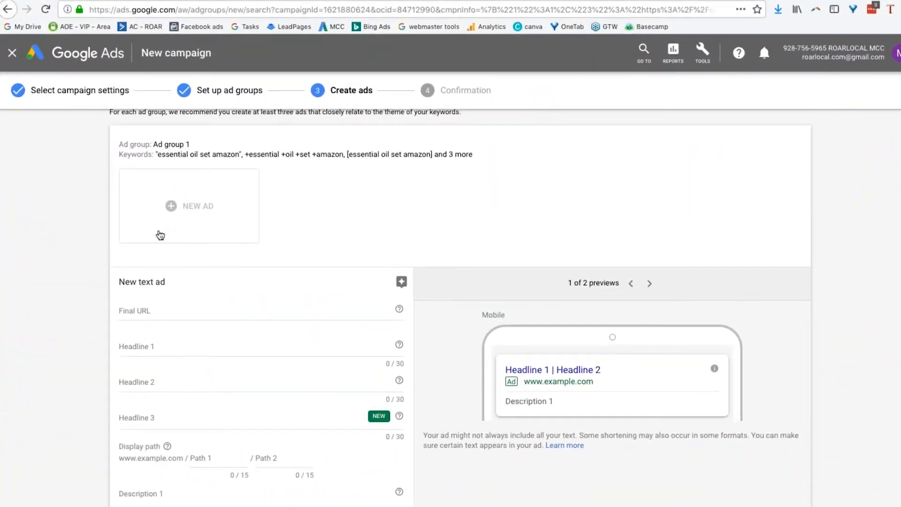
{"action": "scroll", "scroll_direction": "down", "scroll_amount": 3}
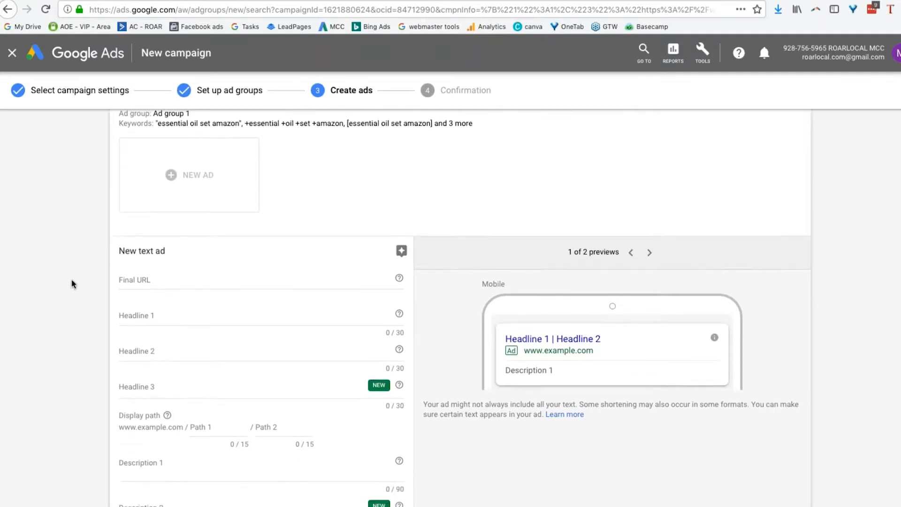
{"action": "scroll", "scroll_direction": "down", "scroll_amount": 3}
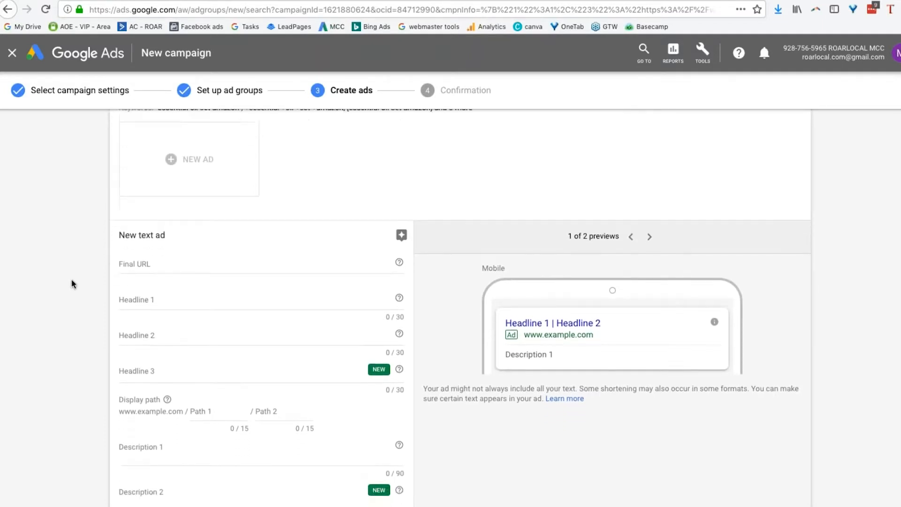
{"action": "scroll", "scroll_direction": "down", "scroll_amount": 3}
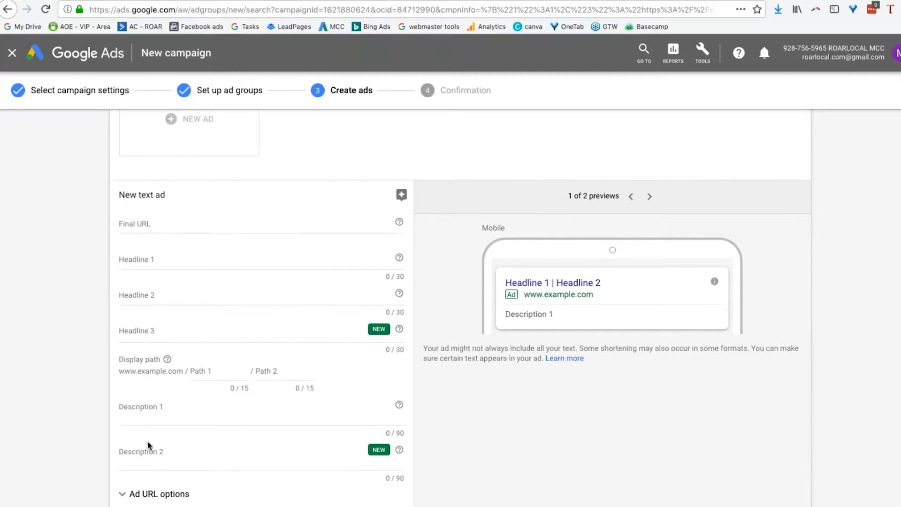
{"action": "mouse_move", "coordinate": [148, 239]}
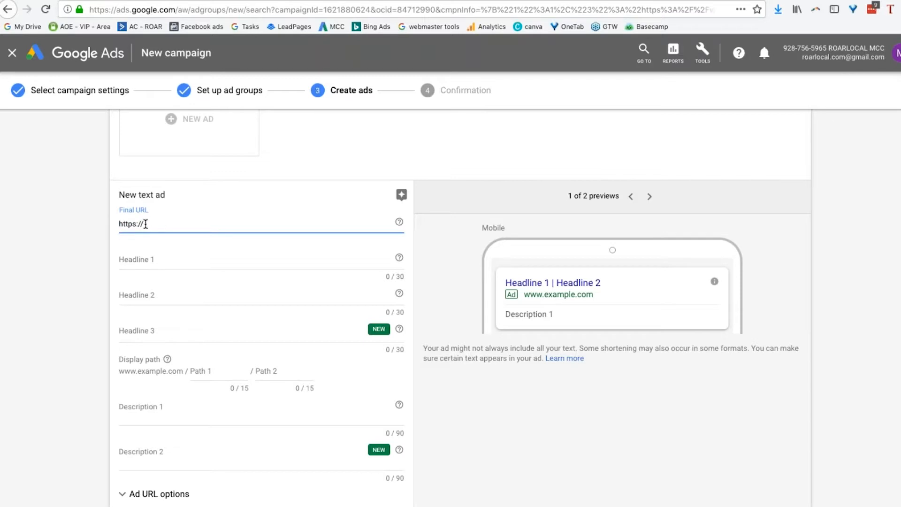
{"action": "type", "text": "F3DDVD/ref=sr_1_3?ie=UTF8&qid=1541411885&sr=8-3&keywords=essential+oils"}
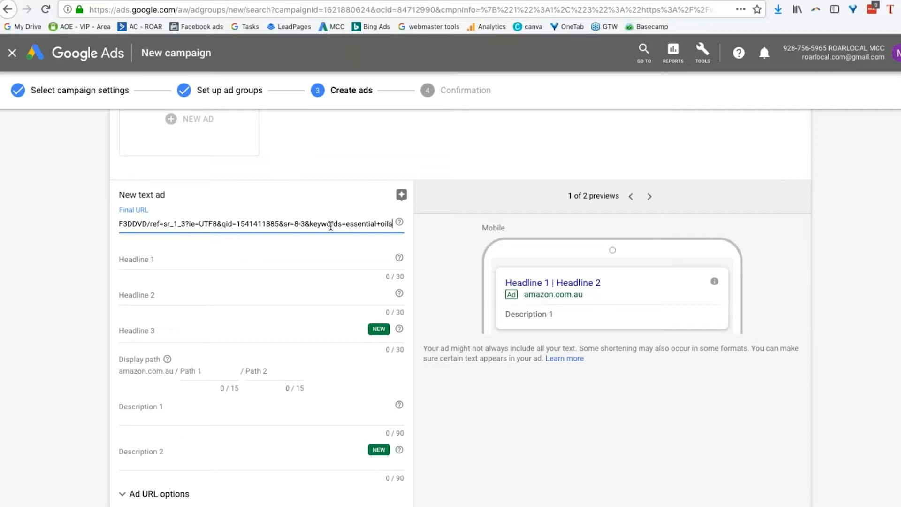
{"action": "triple_click", "coordinate": [255, 223]}
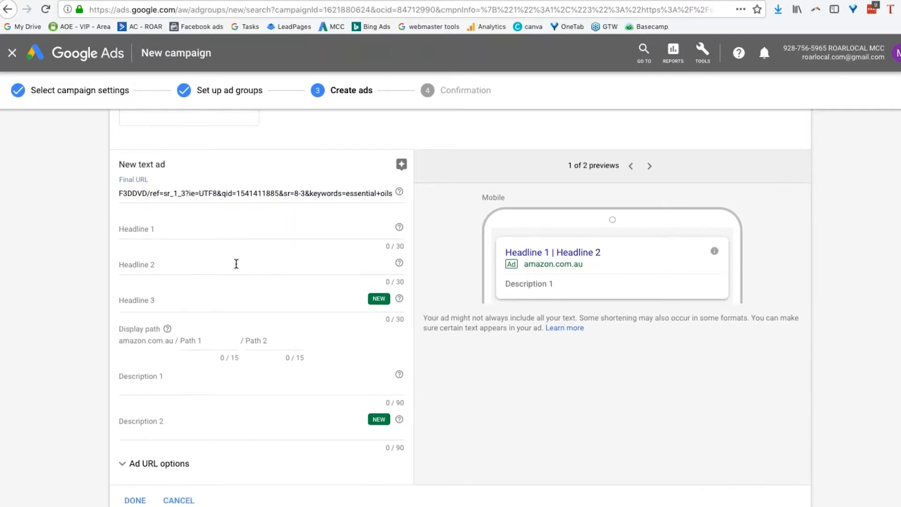
{"action": "mouse_move", "coordinate": [151, 304]}
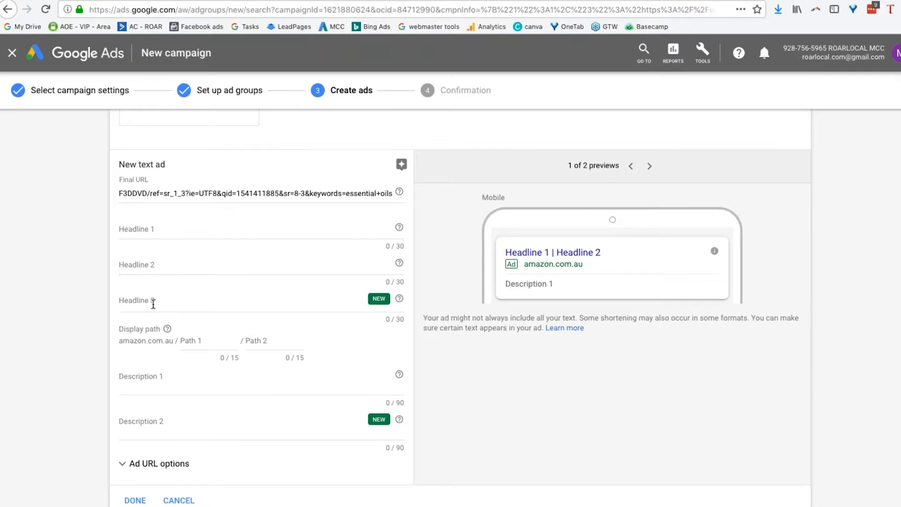
{"action": "mouse_move", "coordinate": [118, 309]}
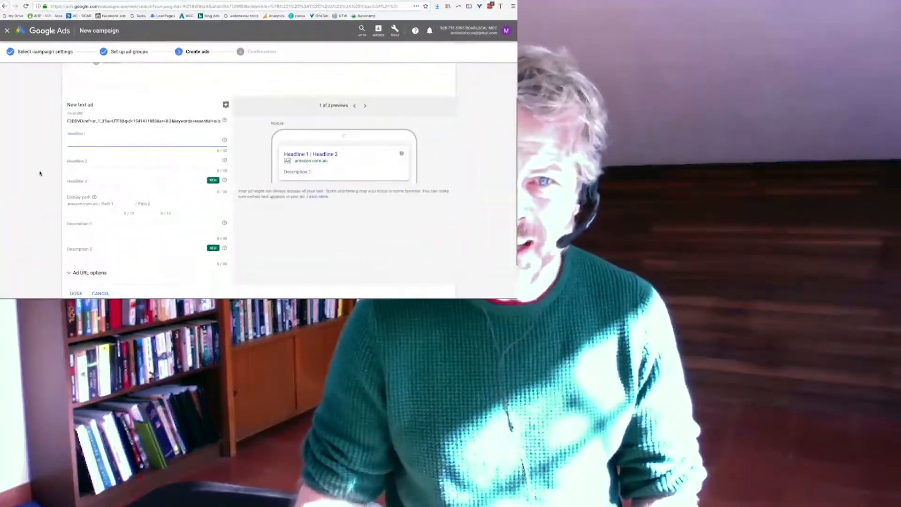
Step: Enter 'Essential Oils Set' as Headline 1
{"action": "type", "text": "Essential Oils Set"}
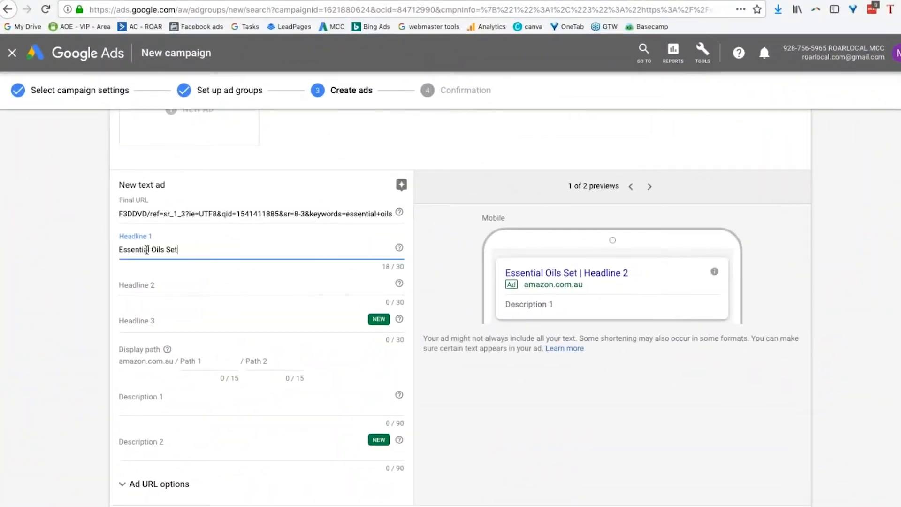
{"action": "mouse_move", "coordinate": [272, 248]}
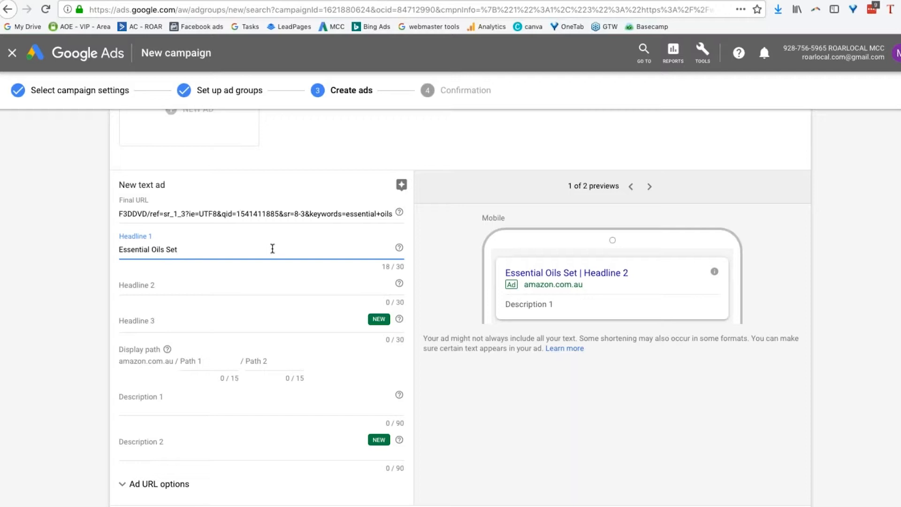
{"action": "left_click", "coordinate": [77, 283]}
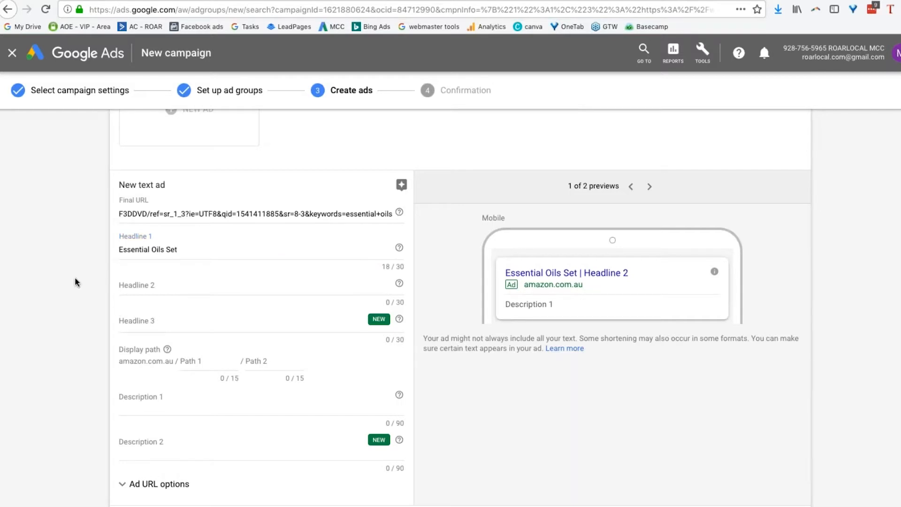
{"action": "mouse_move", "coordinate": [153, 241]}
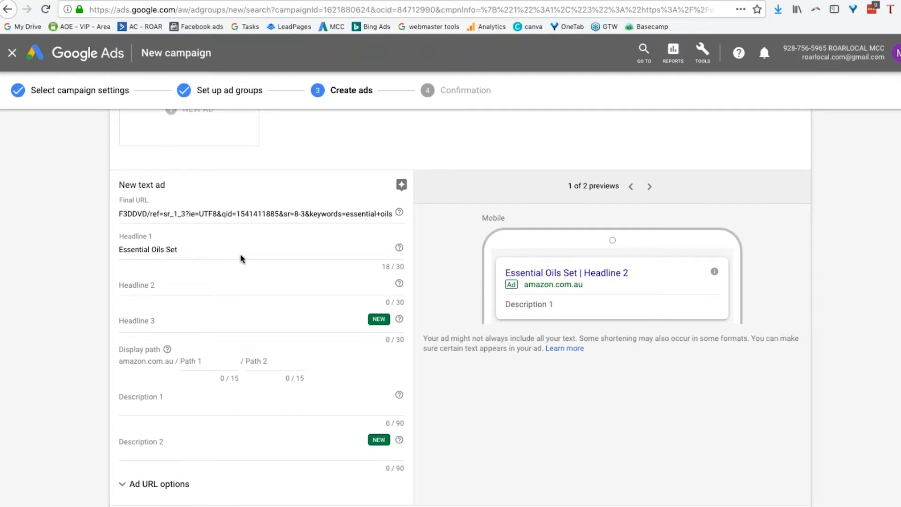
{"action": "mouse_move", "coordinate": [240, 259]}
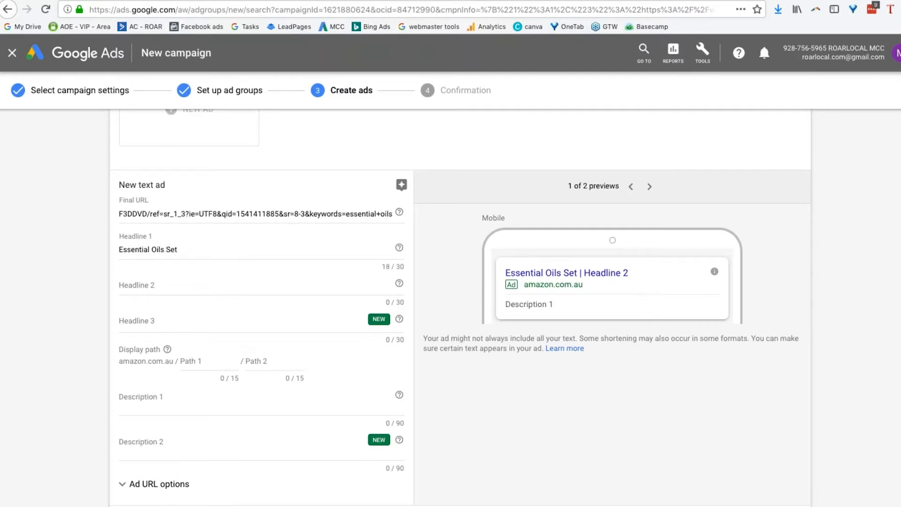
{"action": "mouse_move", "coordinate": [884, 377]}
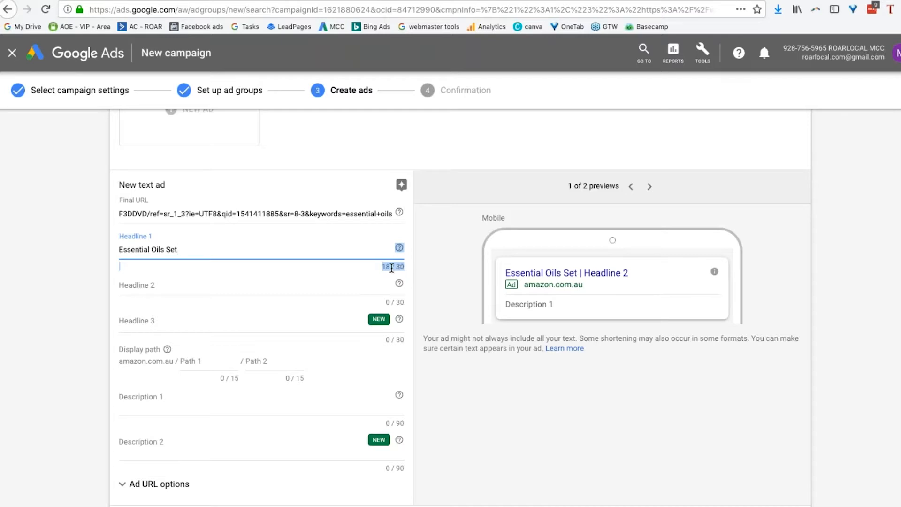
{"action": "mouse_move", "coordinate": [411, 271]}
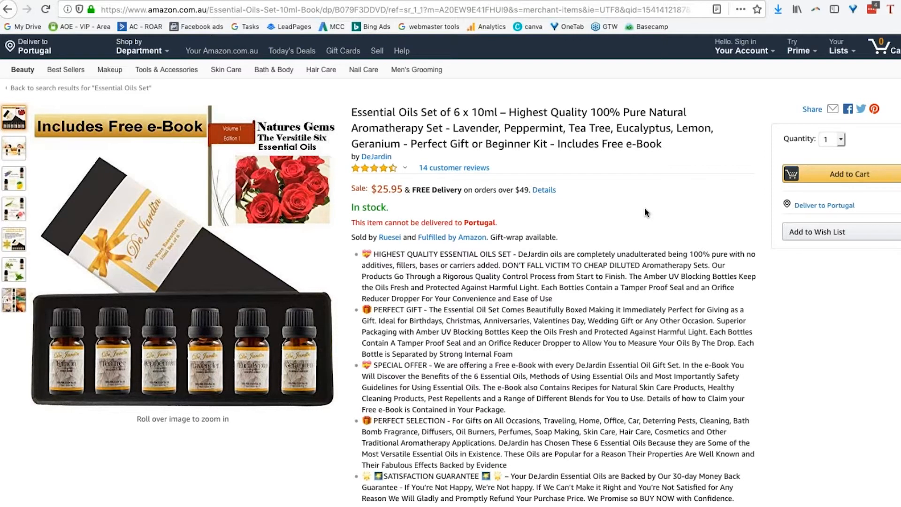
{"action": "mouse_move", "coordinate": [670, 249]}
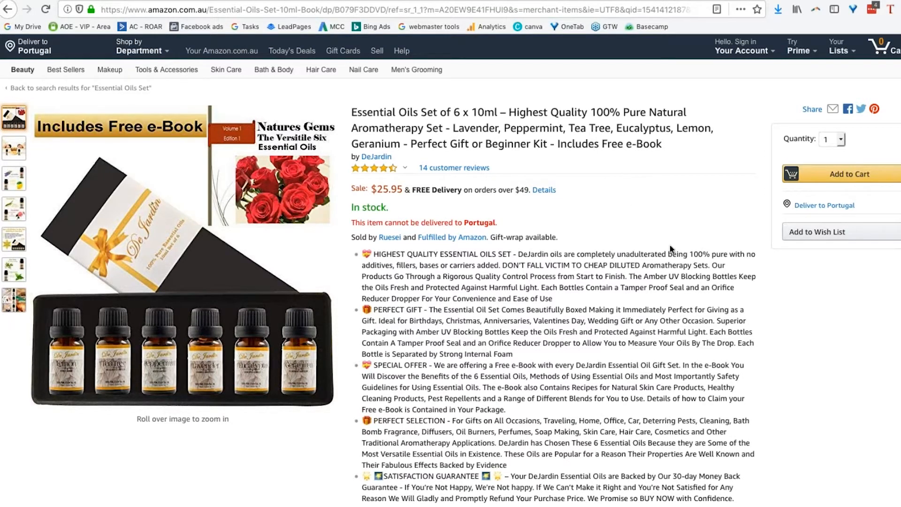
{"action": "mouse_move", "coordinate": [679, 197]}
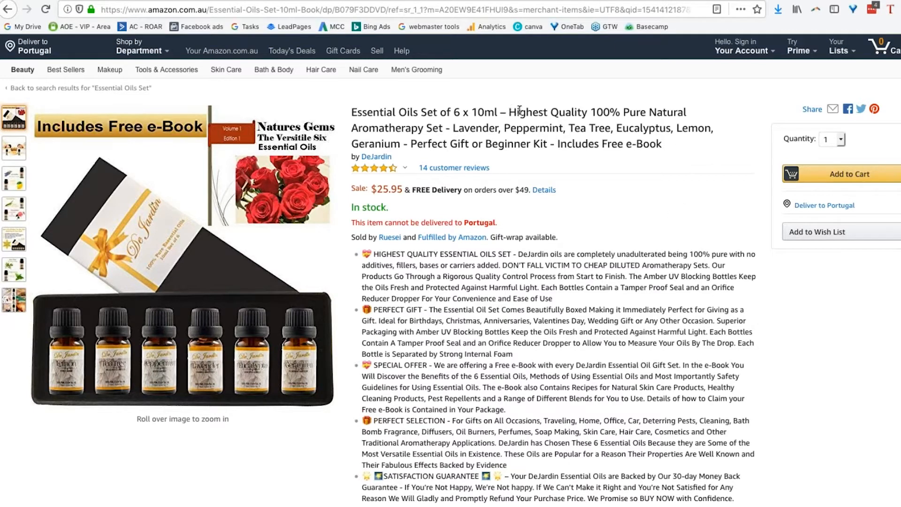
Step: Copy 'Highest Quality 100% Pure Natural' from Amazon into Headline 2 and trim 'Natural'
{"action": "left_click_drag", "start_coordinate": [508, 112], "coordinate": [671, 112]}
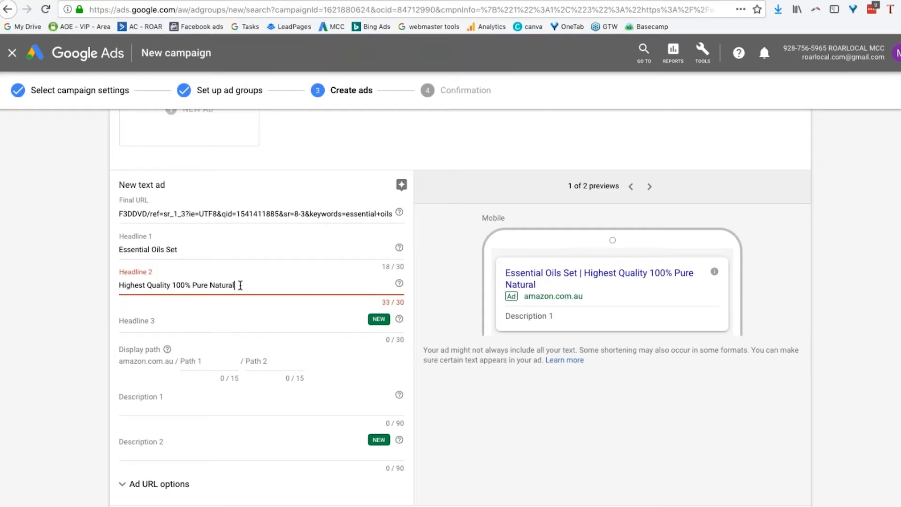
{"action": "key", "text": "Backspace"}
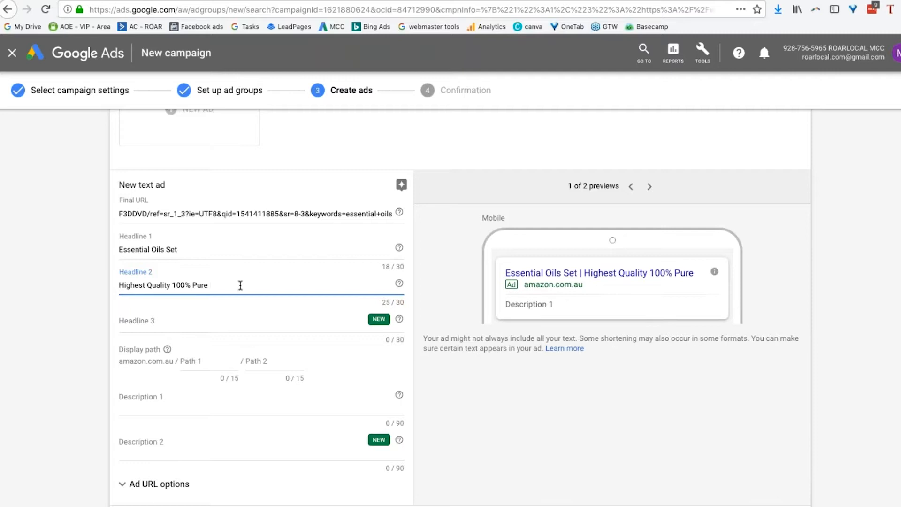
{"action": "mouse_move", "coordinate": [257, 289]}
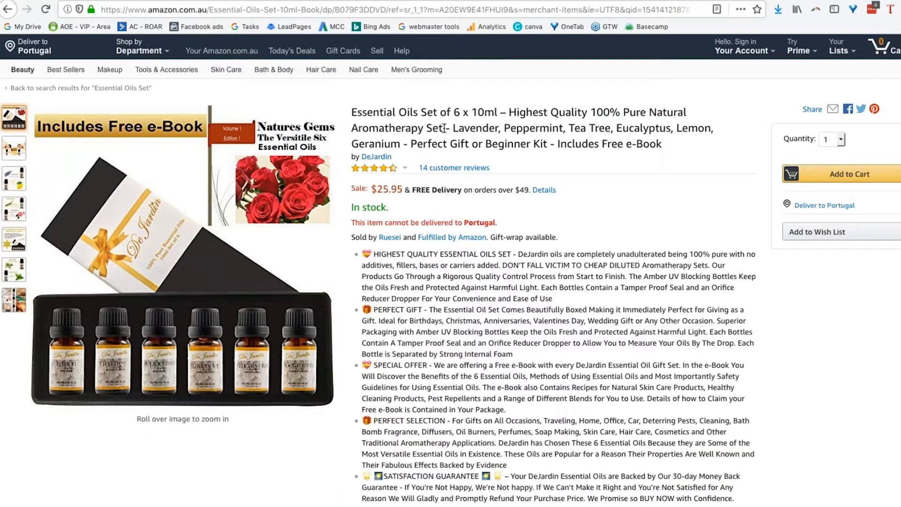
{"action": "double_click", "coordinate": [396, 128]}
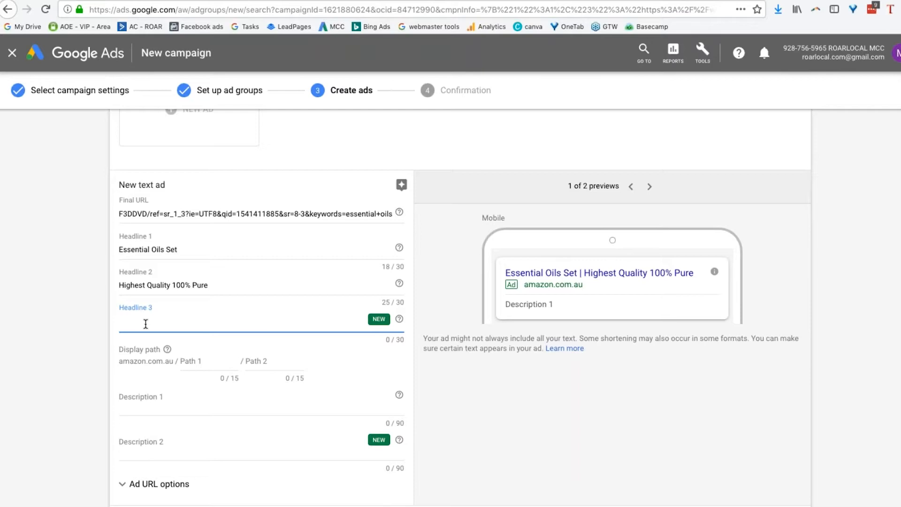
Step: Enter 'Aromatherapy Set 6 Great Oils' as Headline 3
{"action": "type", "text": "Aromatherapy Set 6"}
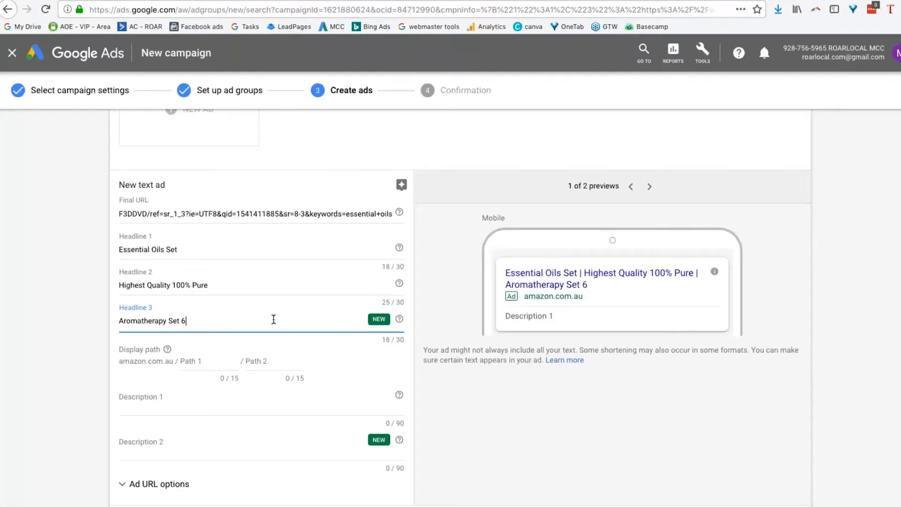
{"action": "type", "text": "Great Oi"}
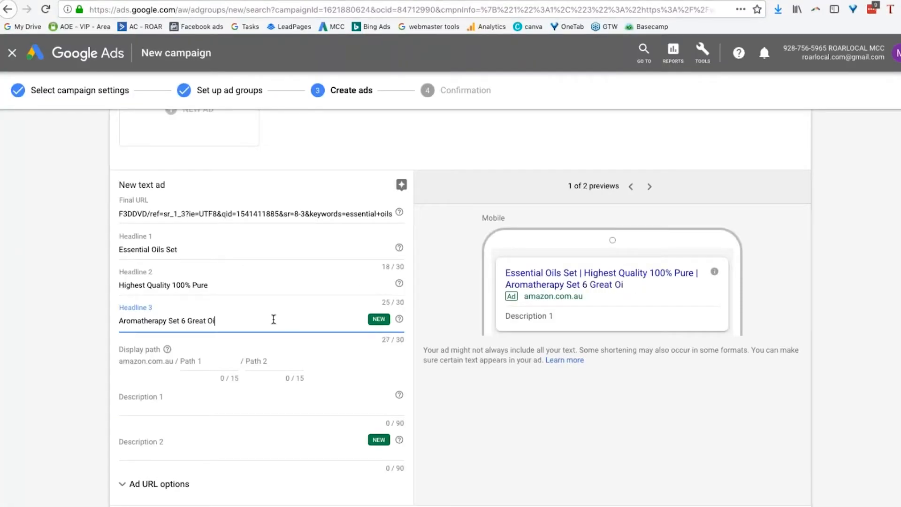
{"action": "type", "text": "ls"}
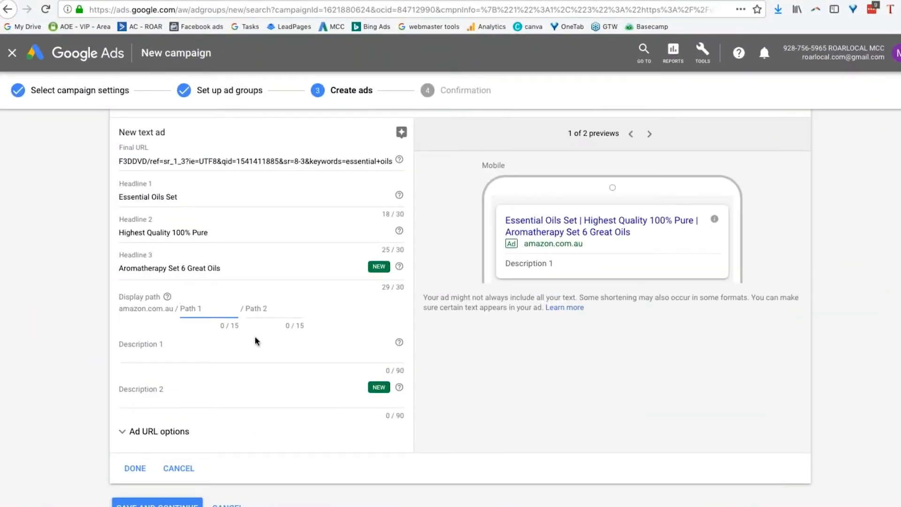
Step: Return to the Amazon essential oils listing and reread its feature bullets
{"action": "left_click", "coordinate": [198, 307]}
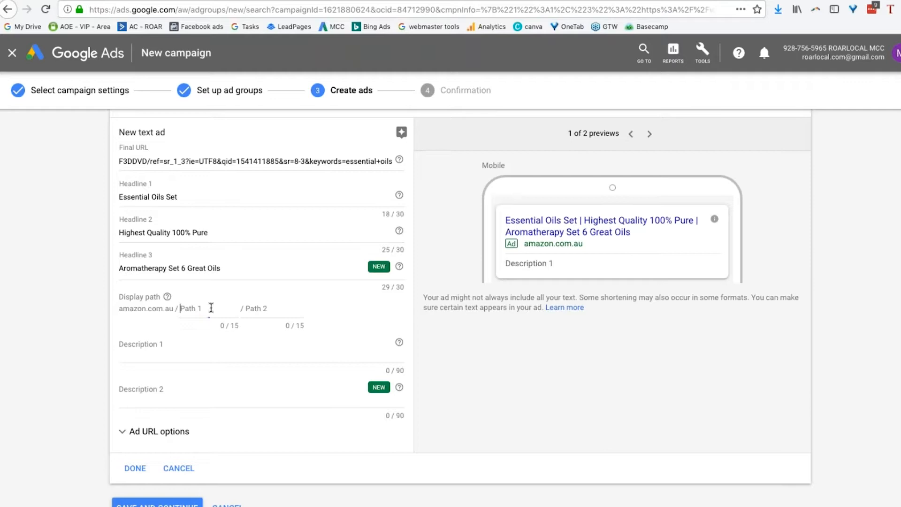
{"action": "left_click", "coordinate": [273, 308]}
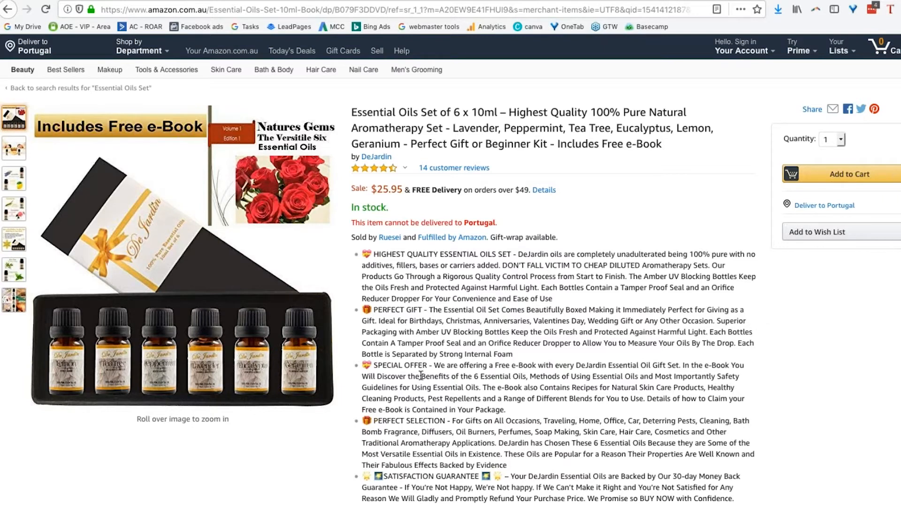
{"action": "mouse_move", "coordinate": [521, 341]}
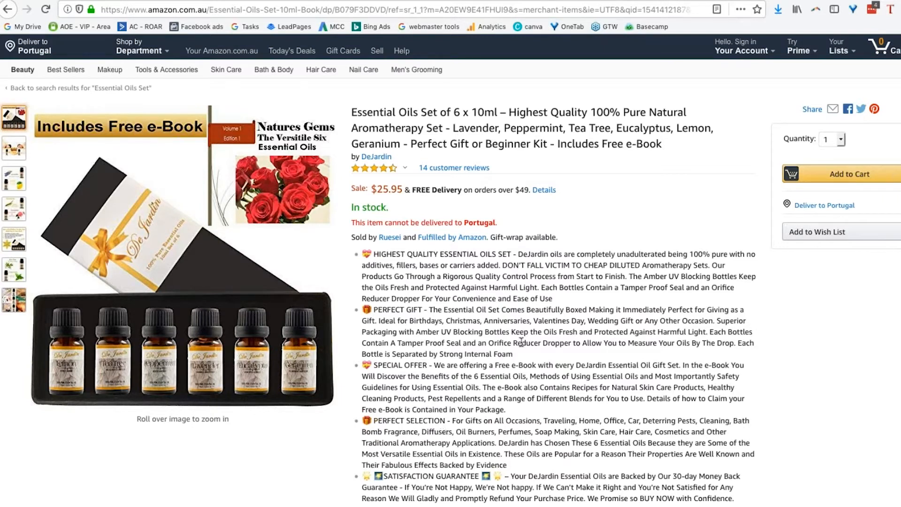
{"action": "mouse_move", "coordinate": [568, 187]}
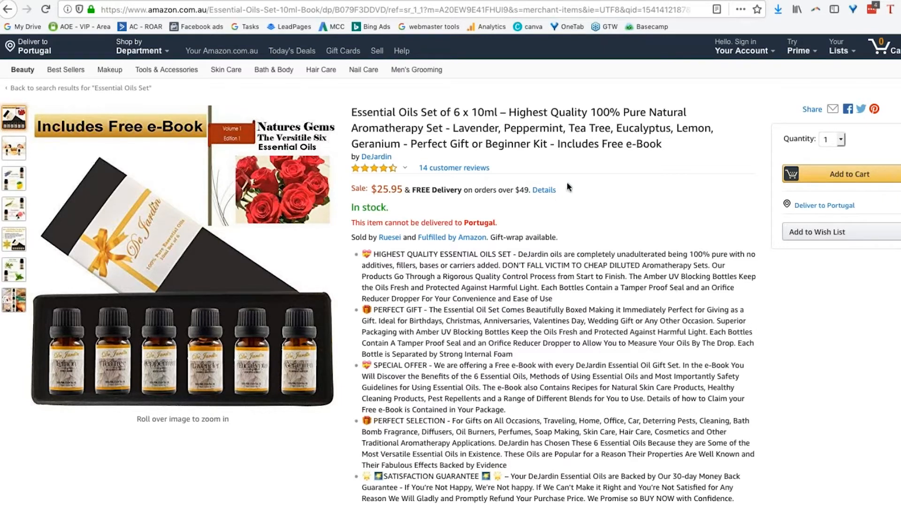
{"action": "mouse_move", "coordinate": [587, 139]}
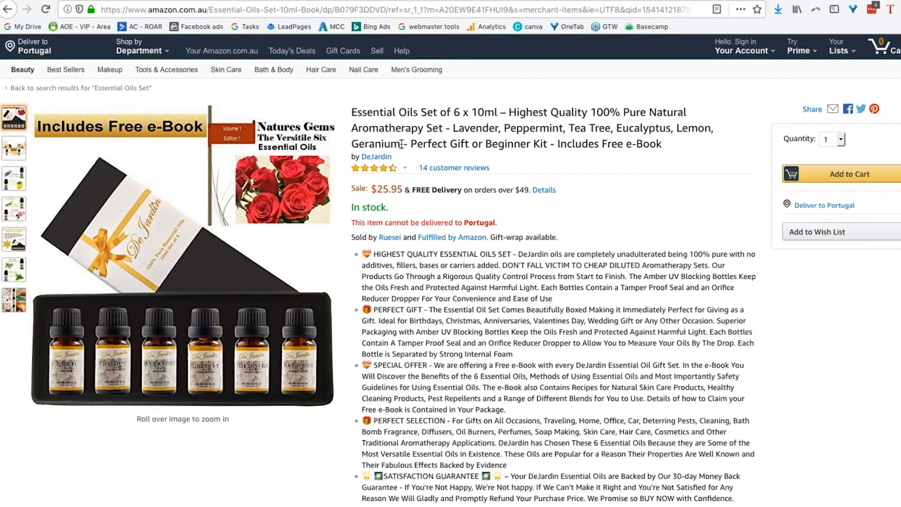
{"action": "left_click_drag", "start_coordinate": [454, 128], "coordinate": [403, 144]}
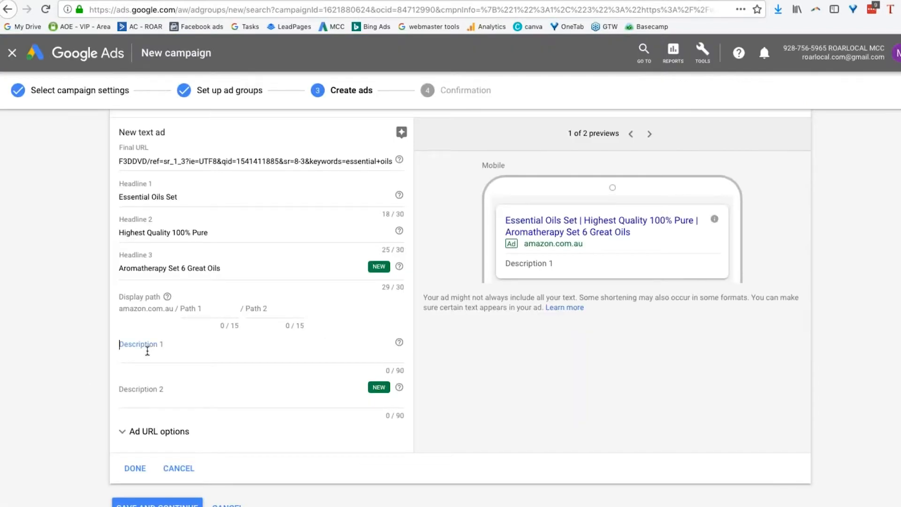
Step: Write Description 1 listing the six oils from lavender to geranium
{"action": "type", "text": "You"}
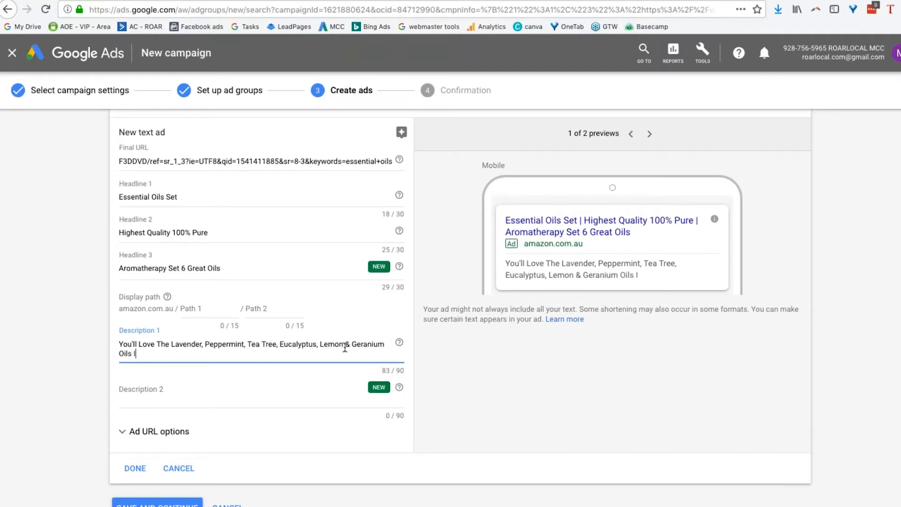
{"action": "type", "text": "In This"}
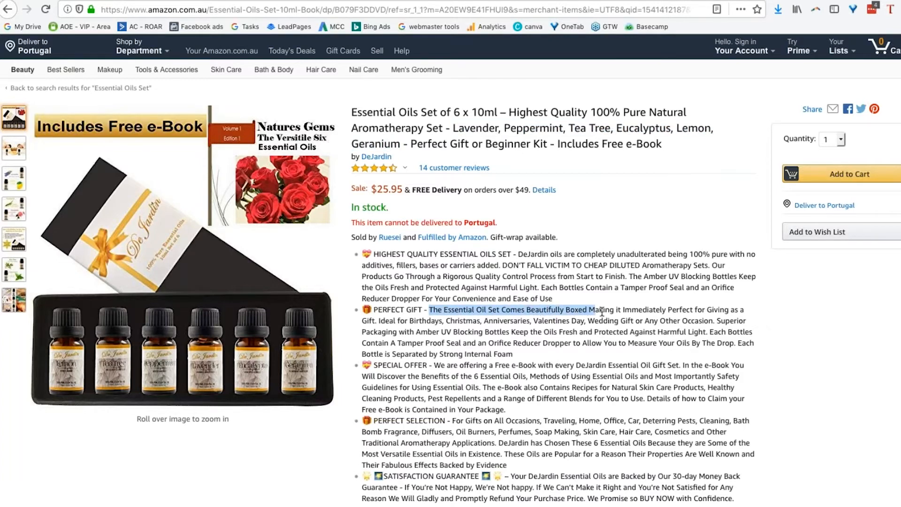
Step: Paste the Amazon beautifully boxed Perfect Gift bullet as Description 2, removing 'Immediately' to fit 90 characters
{"action": "left_click_drag", "start_coordinate": [600, 309], "coordinate": [373, 321]}
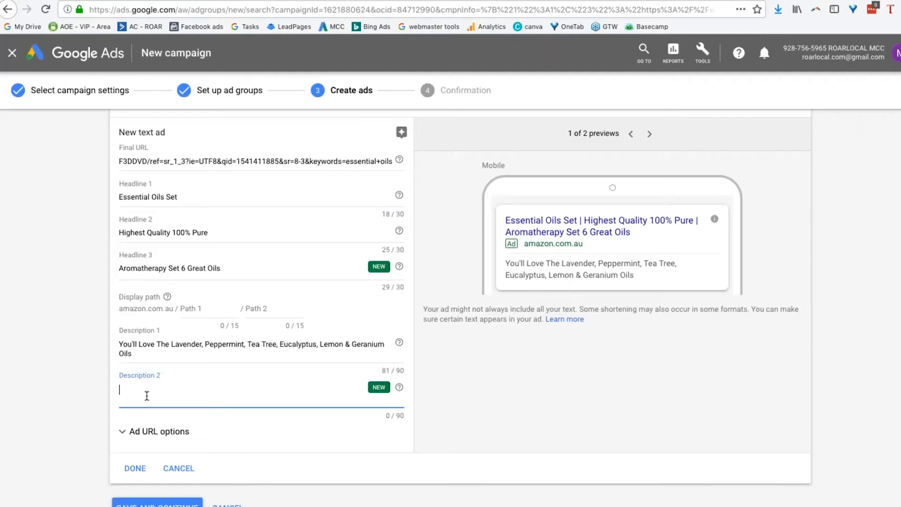
{"action": "type", "text": "The Essential Oil Set Comes Beautifully Boxed Making it Immediately Perfect for Giving as a Gift"}
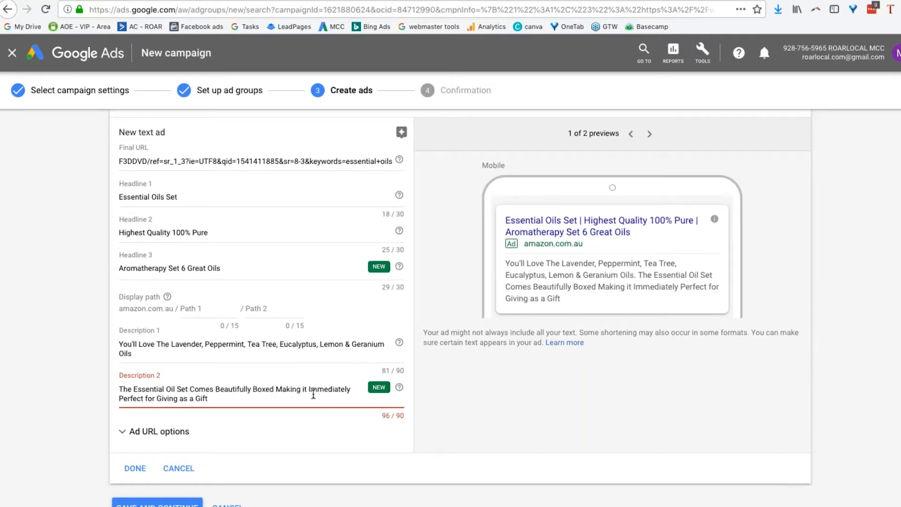
{"action": "key", "text": "Backspace"}
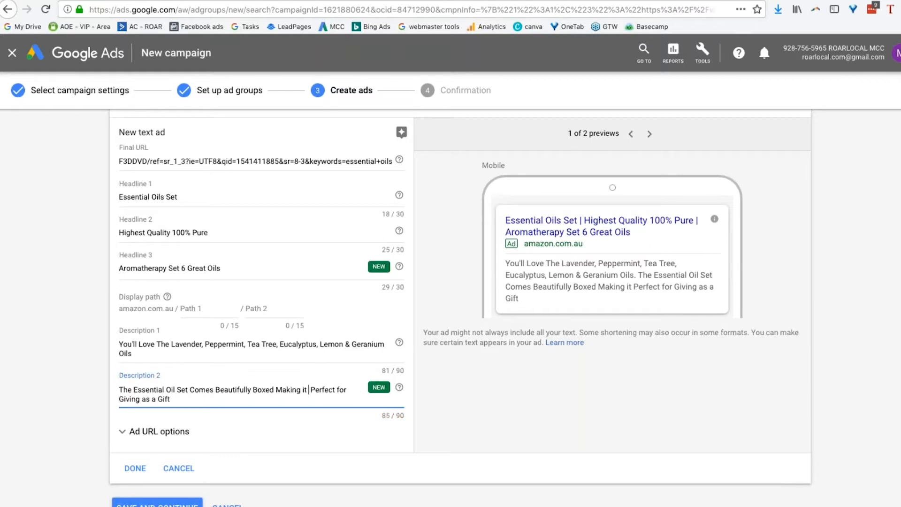
{"action": "type", "text": "the"}
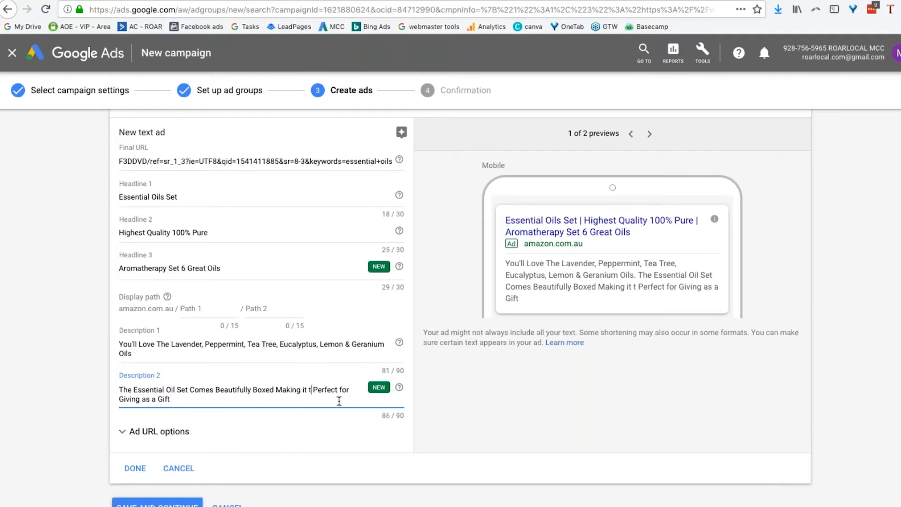
{"action": "type", "text": "A"}
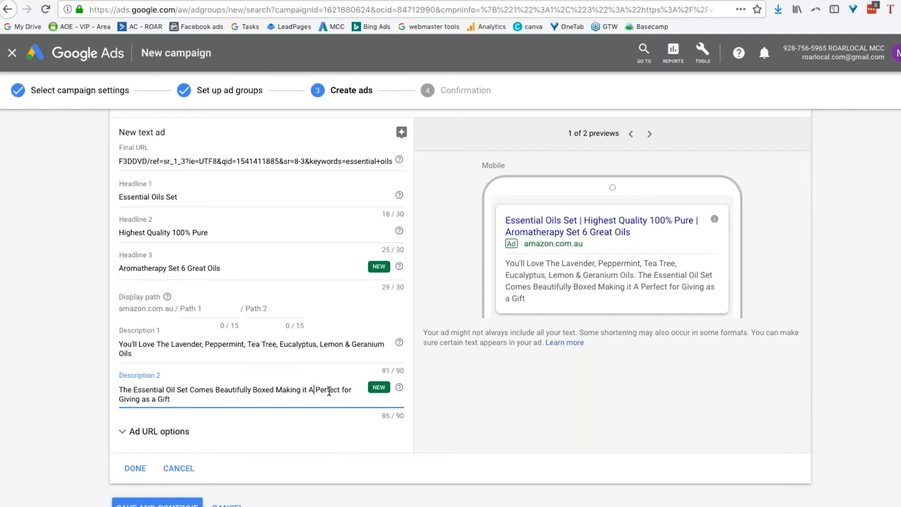
{"action": "key", "text": "Backspace"}
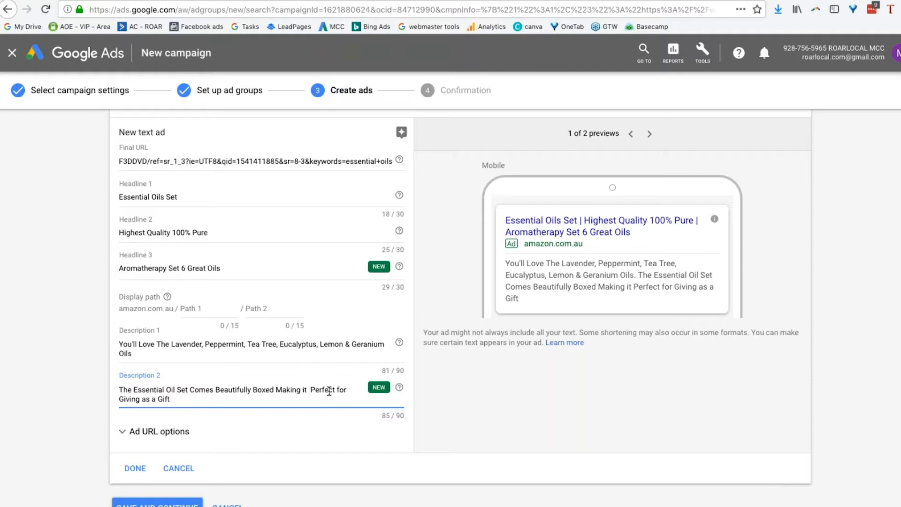
{"action": "key", "text": "Backspace"}
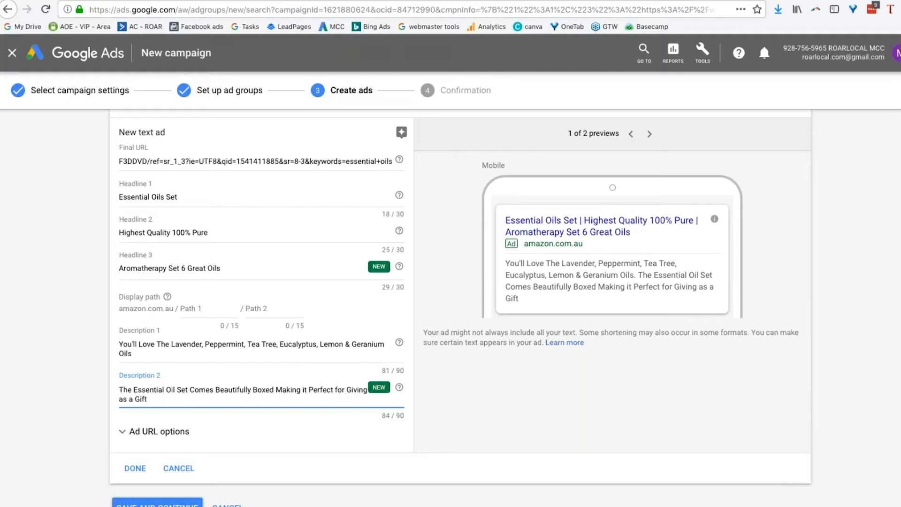
{"action": "left_click", "coordinate": [206, 308]}
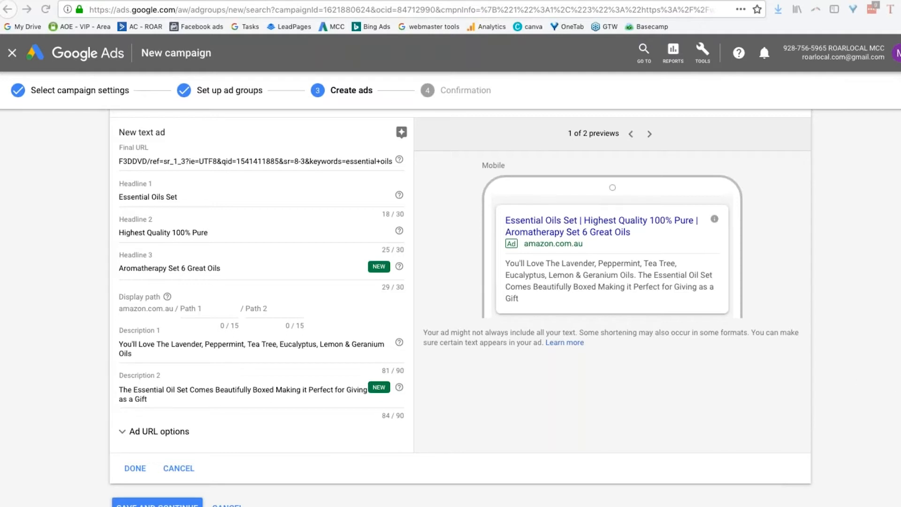
{"action": "mouse_move", "coordinate": [216, 259]}
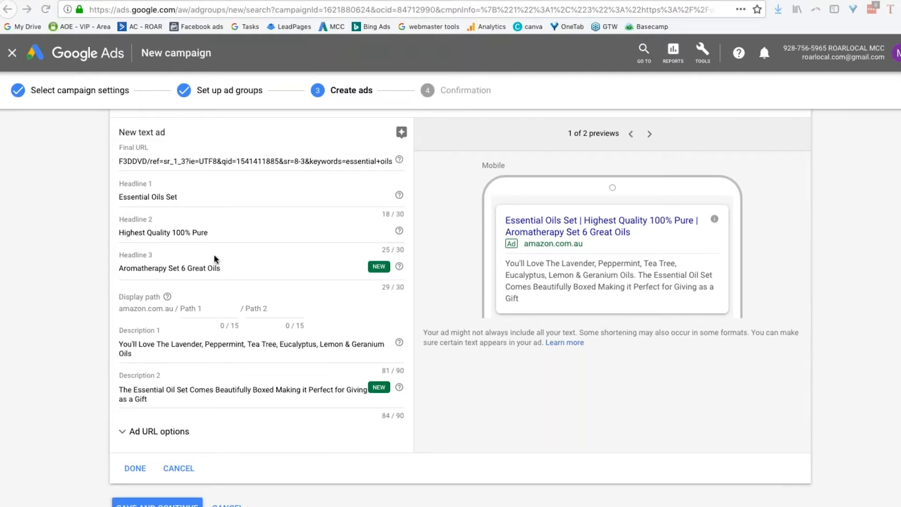
Step: Replace Headline 2 with 'High Quality 100% Pure Natural'
{"action": "type", "text": "High Quality 100% Pure Natural"}
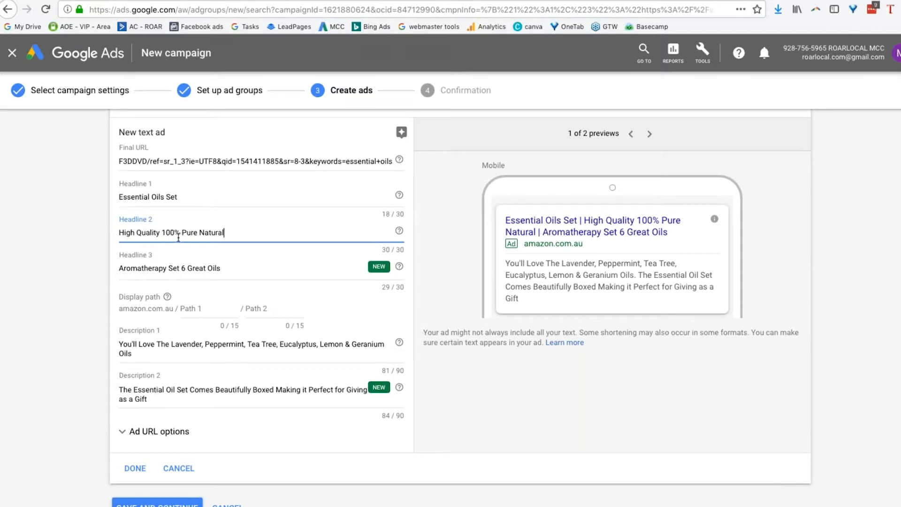
{"action": "mouse_move", "coordinate": [879, 371]}
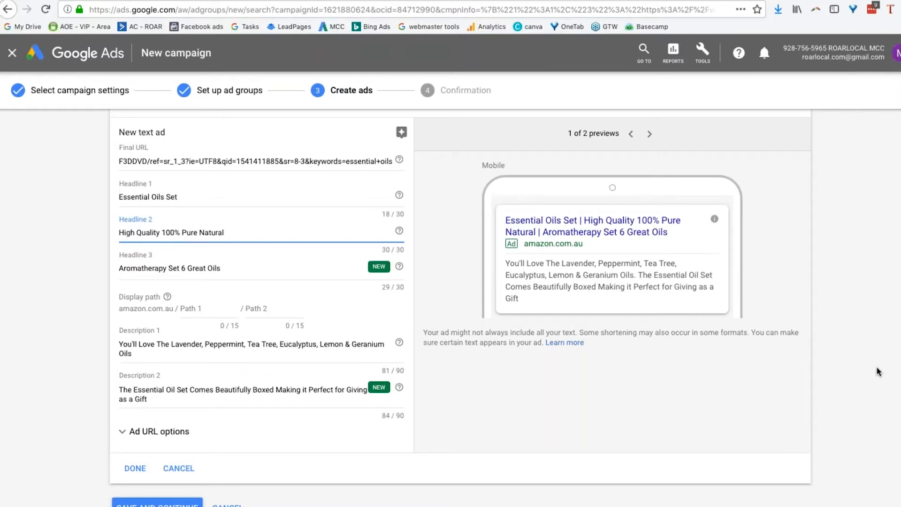
{"action": "mouse_move", "coordinate": [187, 334]}
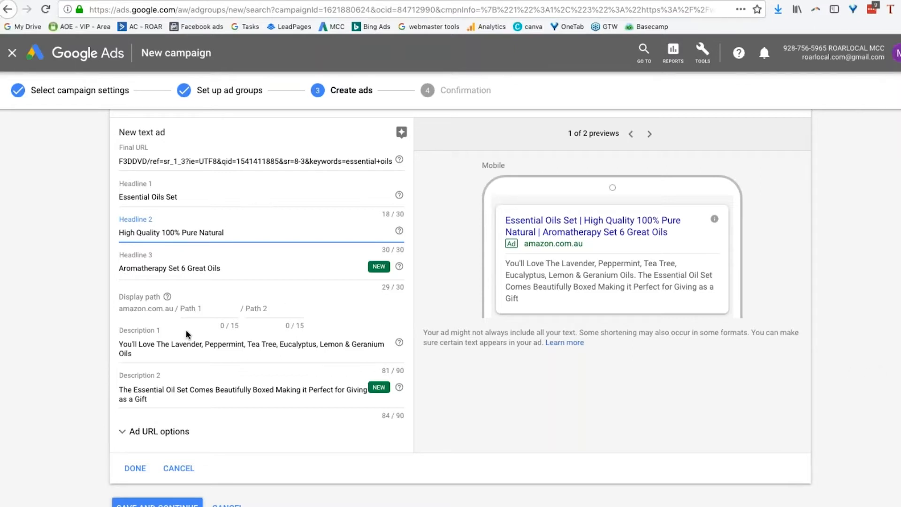
Step: Set the display paths to 'free-Gift' and 'free-shipping' after amazon.com.au
{"action": "left_click", "coordinate": [201, 308]}
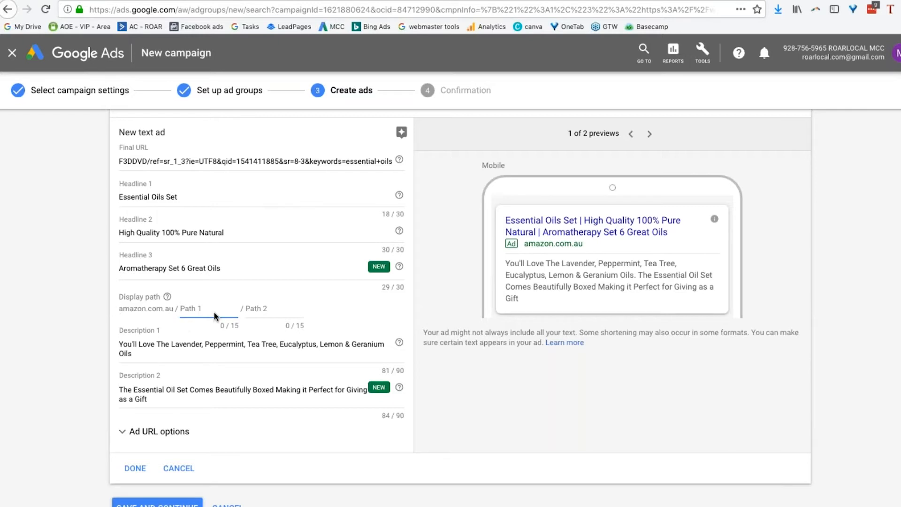
{"action": "left_click", "coordinate": [207, 308]}
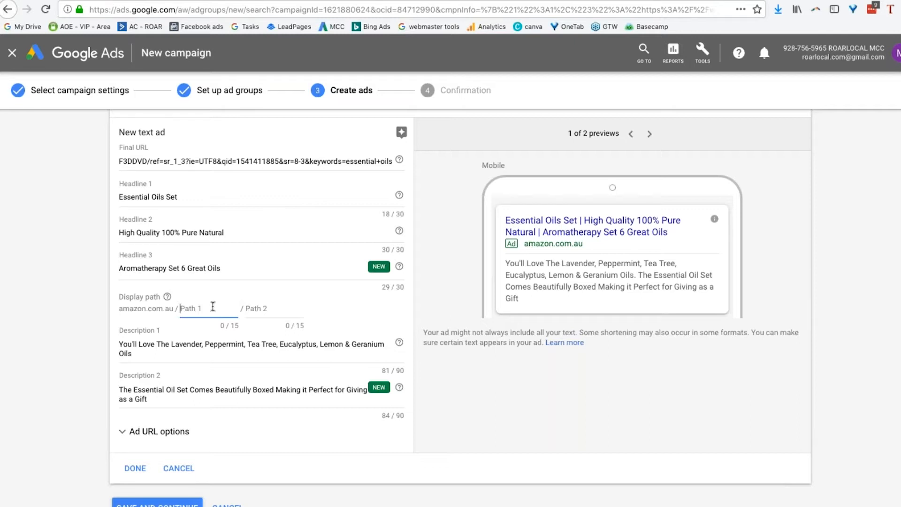
{"action": "type", "text": "free-shipp"}
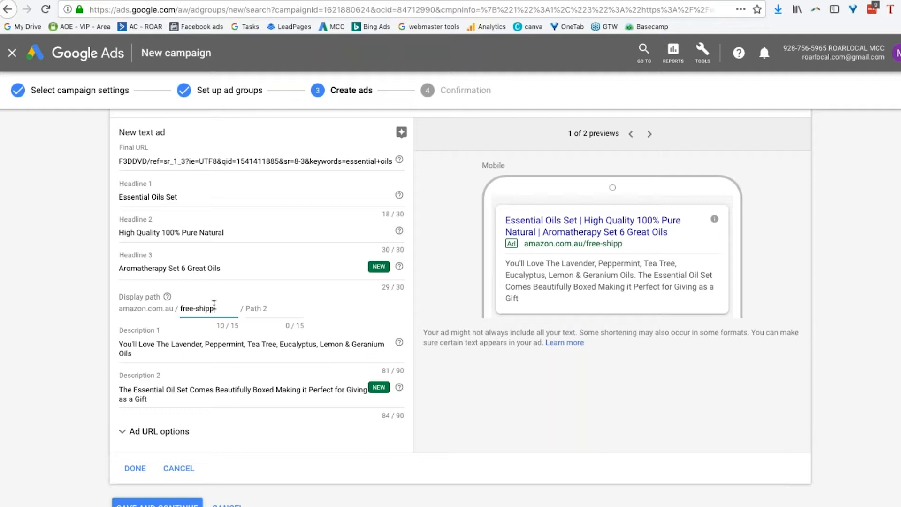
{"action": "type", "text": "ing"}
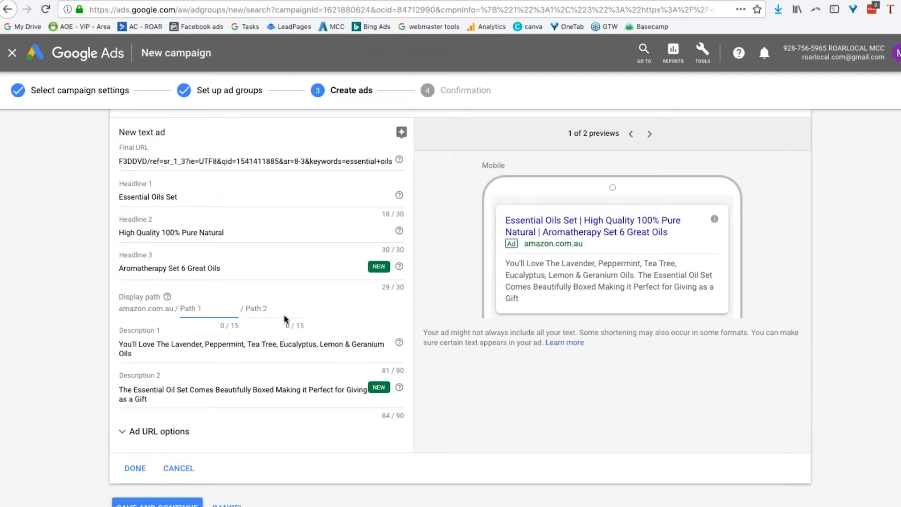
{"action": "type", "text": "free-shipping"}
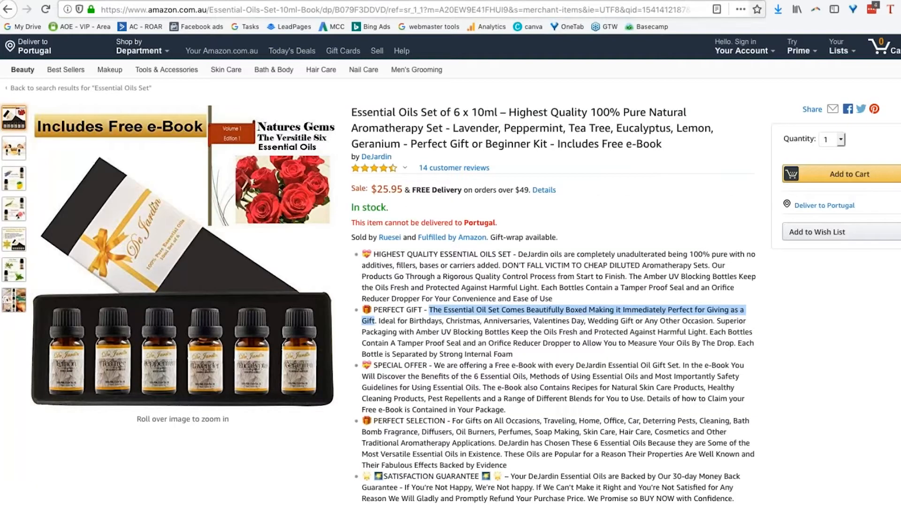
{"action": "scroll", "scroll_direction": "down", "scroll_amount": 3}
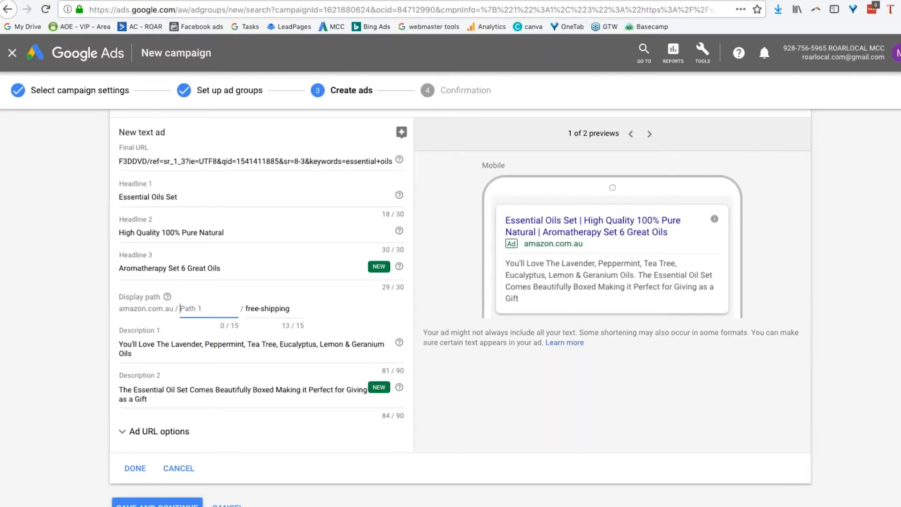
{"action": "type", "text": "Free-G"}
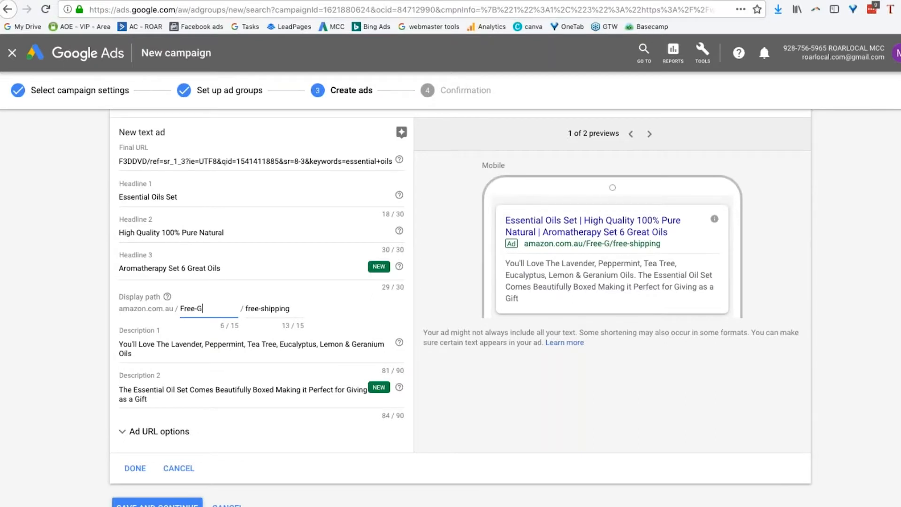
{"action": "type", "text": "ift"}
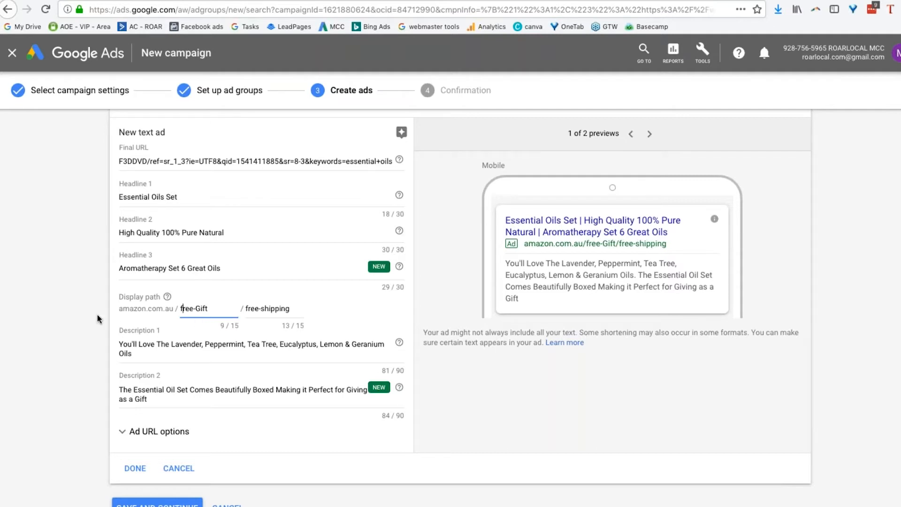
{"action": "scroll", "scroll_direction": "down", "scroll_amount": 3}
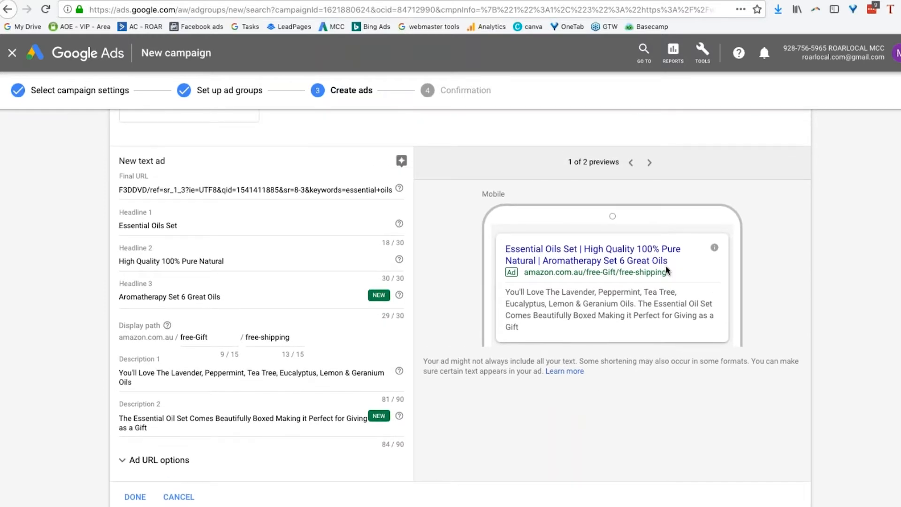
{"action": "mouse_move", "coordinate": [596, 255]}
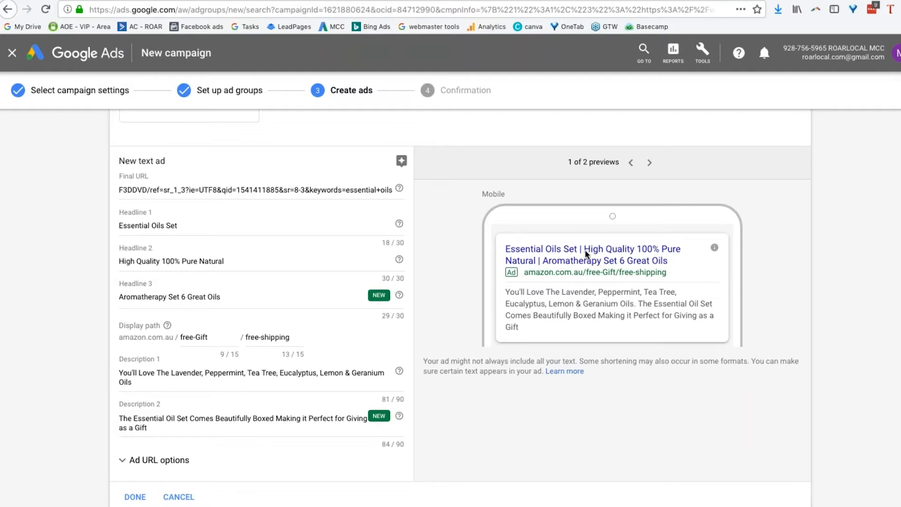
{"action": "mouse_move", "coordinate": [576, 265]}
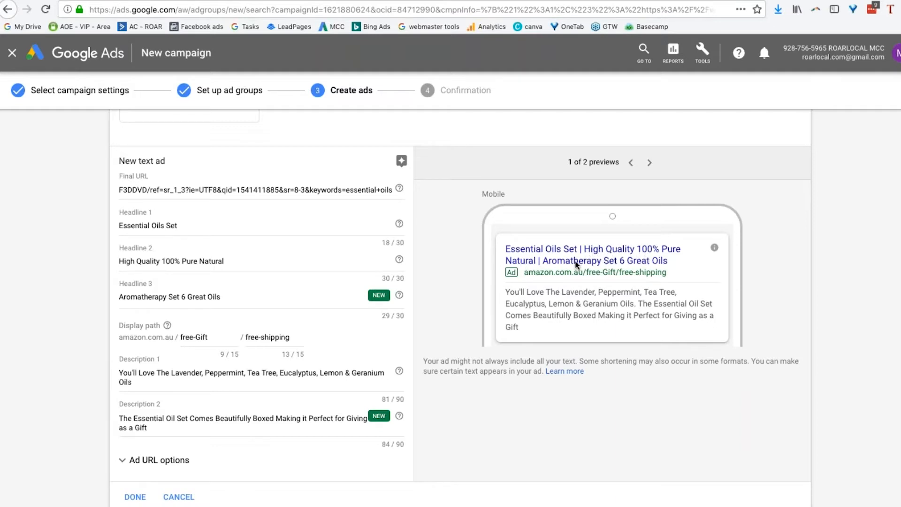
{"action": "mouse_move", "coordinate": [642, 268]}
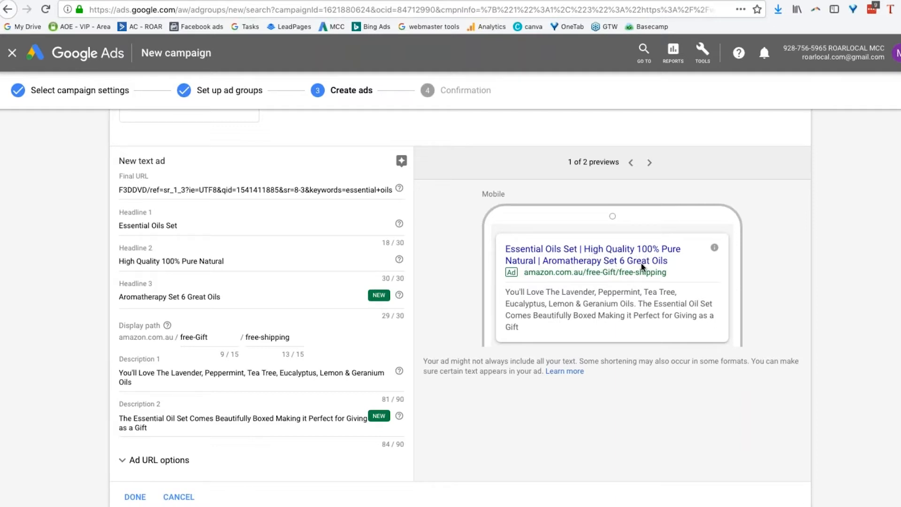
{"action": "mouse_move", "coordinate": [627, 278]}
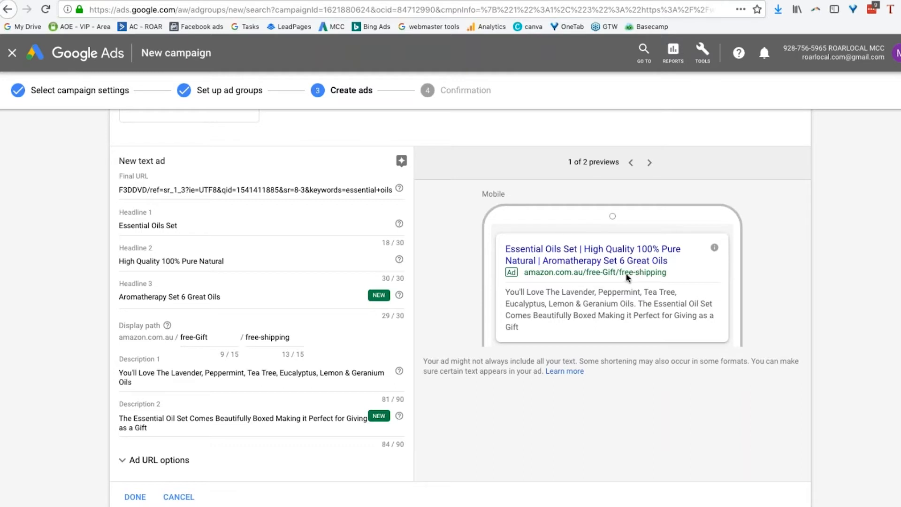
{"action": "mouse_move", "coordinate": [645, 294]}
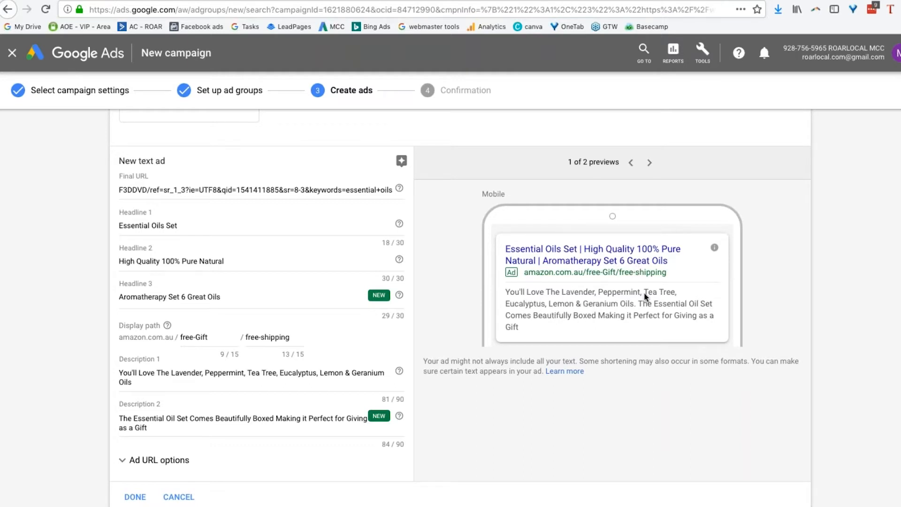
{"action": "mouse_move", "coordinate": [673, 310]}
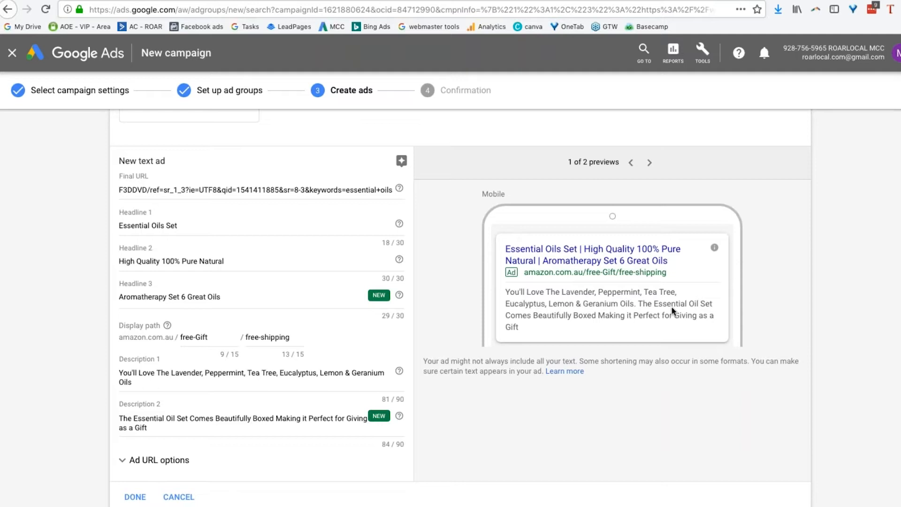
{"action": "mouse_move", "coordinate": [540, 325]}
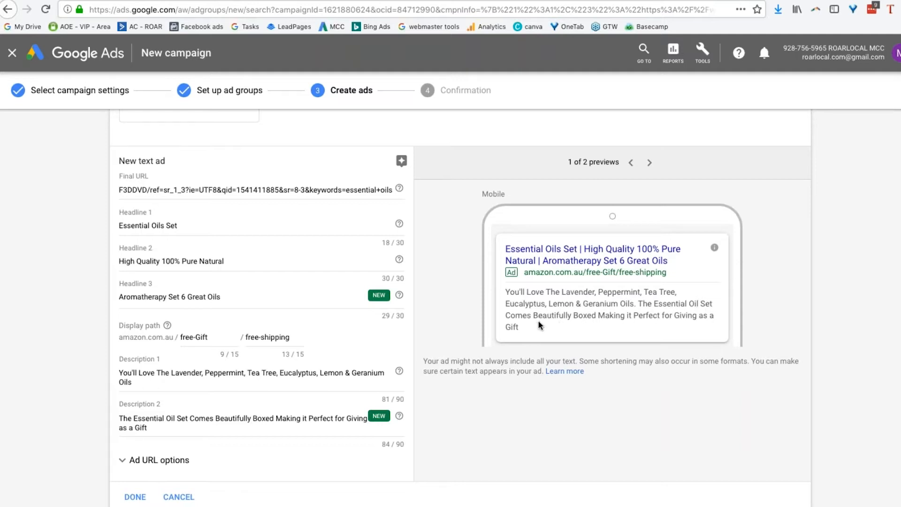
{"action": "mouse_move", "coordinate": [606, 327]}
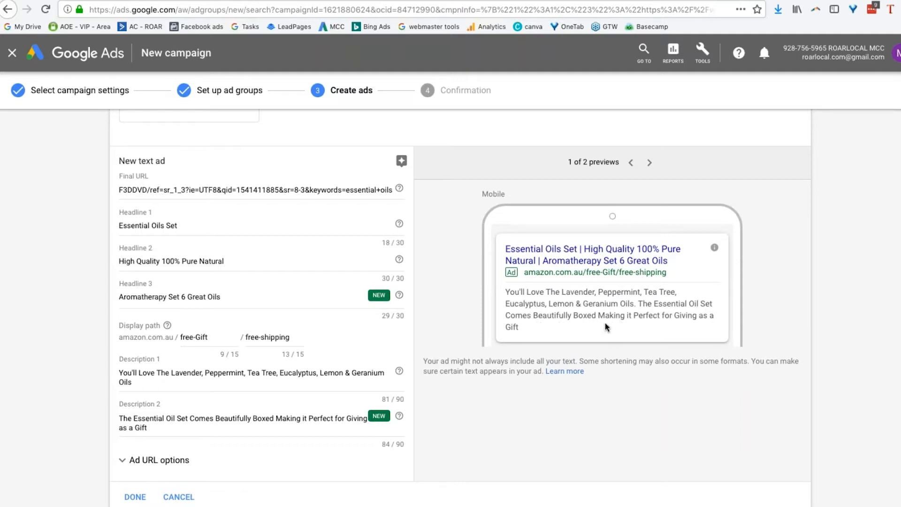
{"action": "mouse_move", "coordinate": [687, 456]}
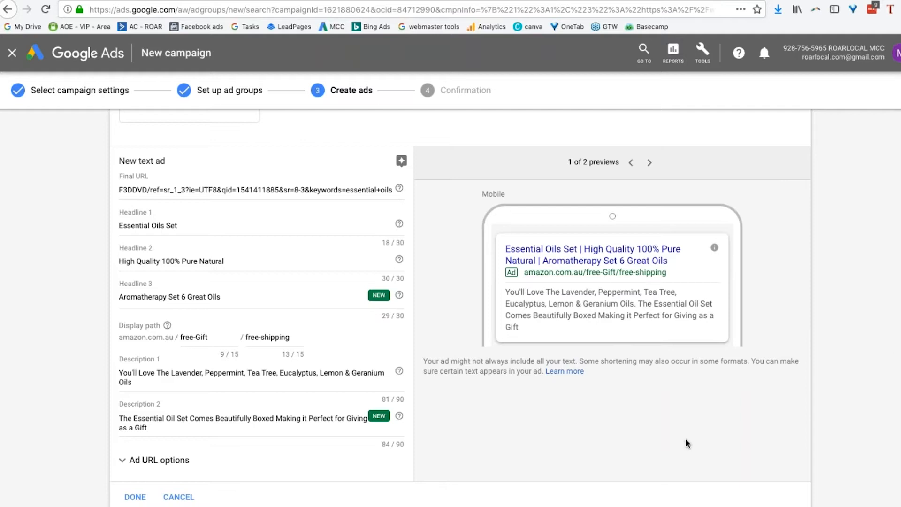
{"action": "mouse_move", "coordinate": [503, 424]}
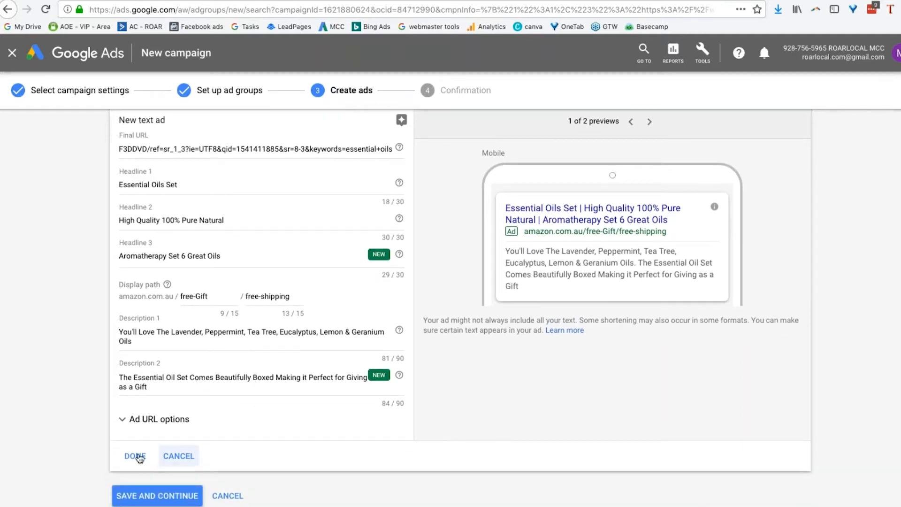
Step: Save the text ad to Ad group 1 with Done, then reopen it for review
{"action": "left_click", "coordinate": [134, 456]}
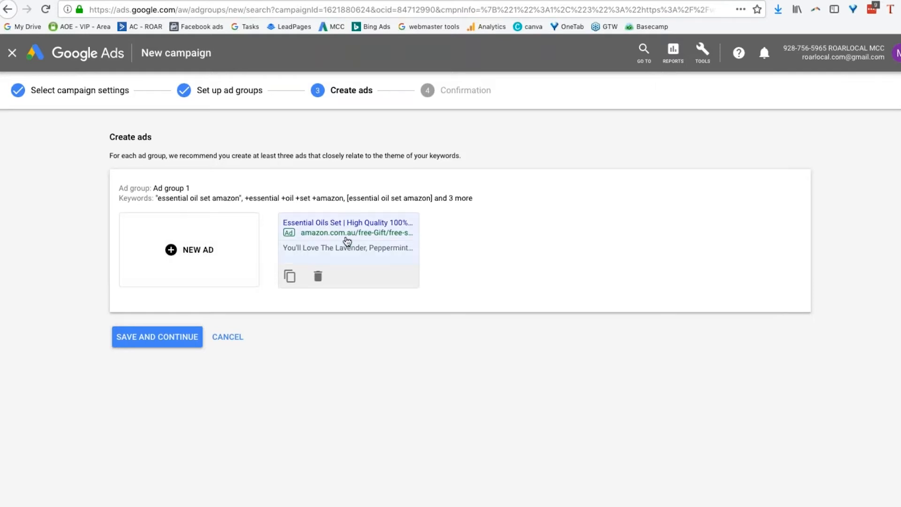
{"action": "left_click", "coordinate": [347, 247]}
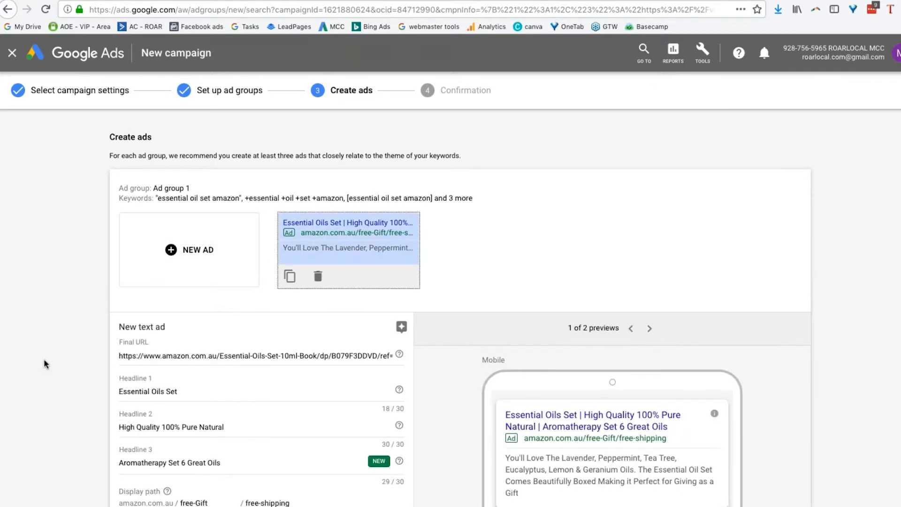
{"action": "scroll", "scroll_direction": "down", "scroll_amount": 3}
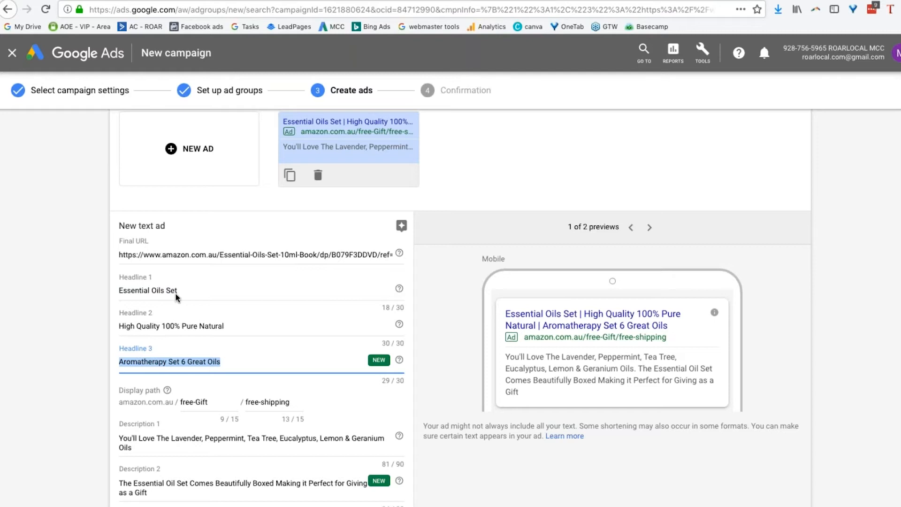
{"action": "mouse_move", "coordinate": [124, 274]}
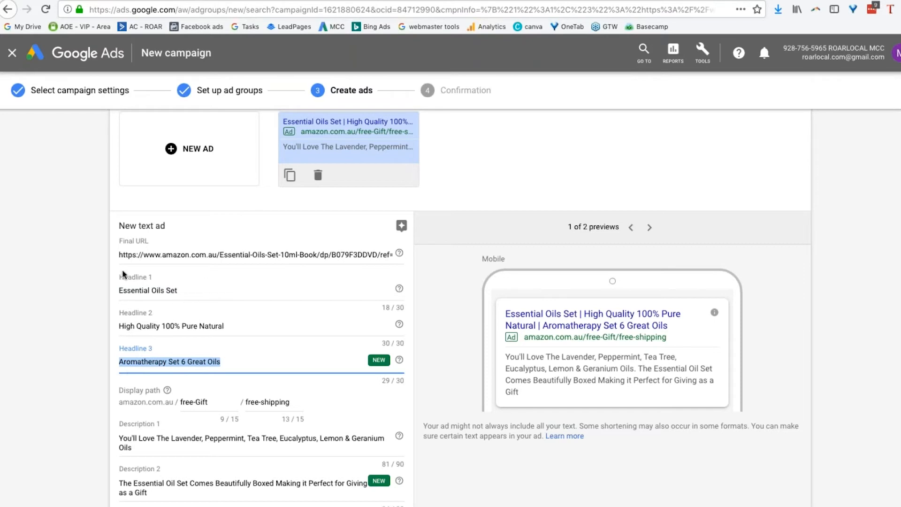
{"action": "mouse_move", "coordinate": [323, 335]}
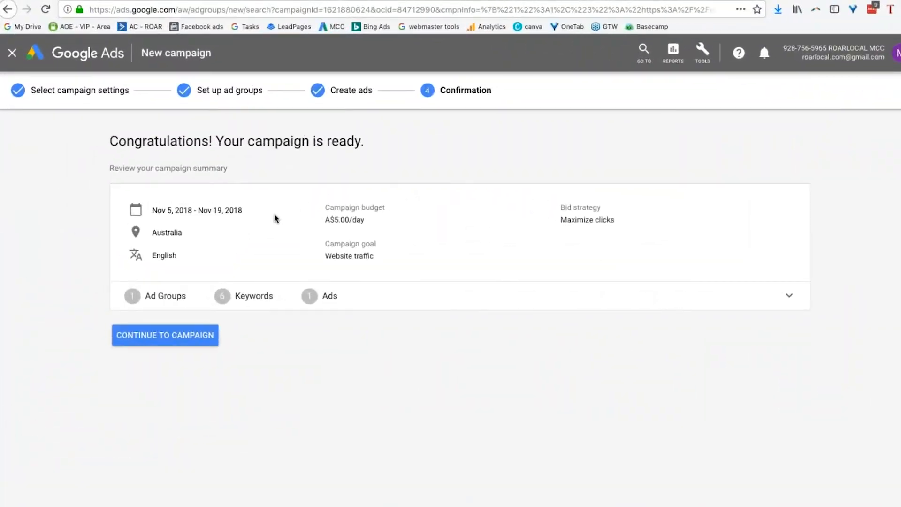
{"action": "mouse_move", "coordinate": [345, 275]}
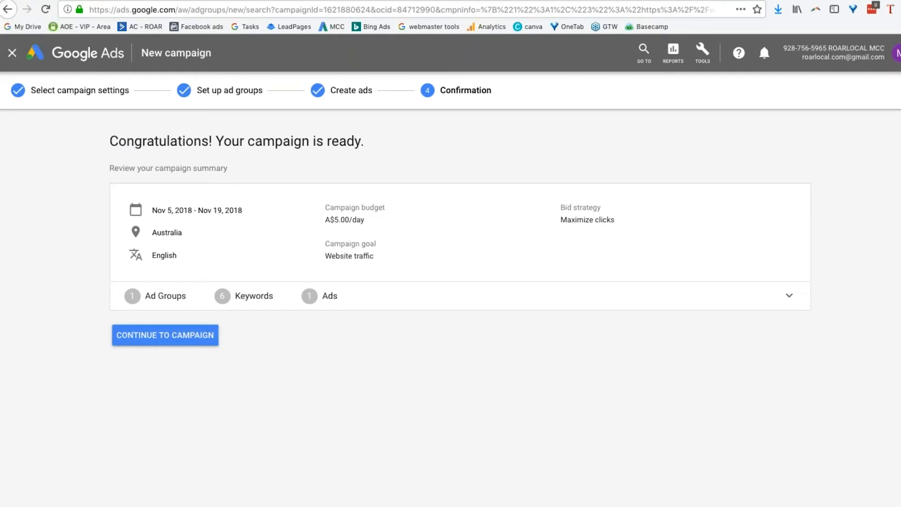
{"action": "mouse_move", "coordinate": [471, 373]}
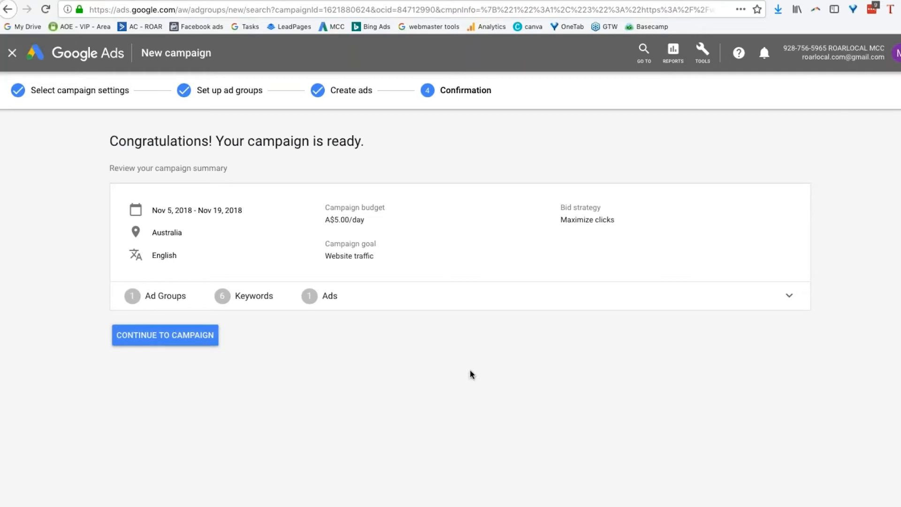
{"action": "mouse_move", "coordinate": [455, 351]}
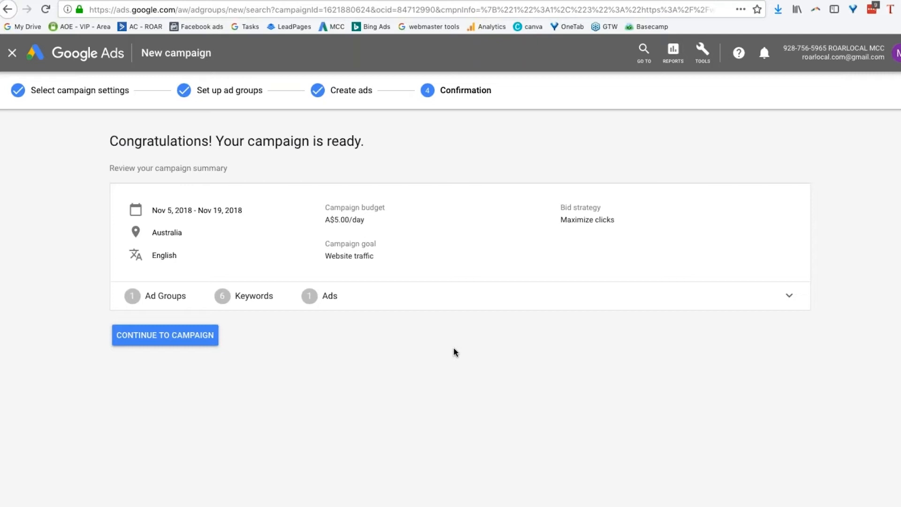